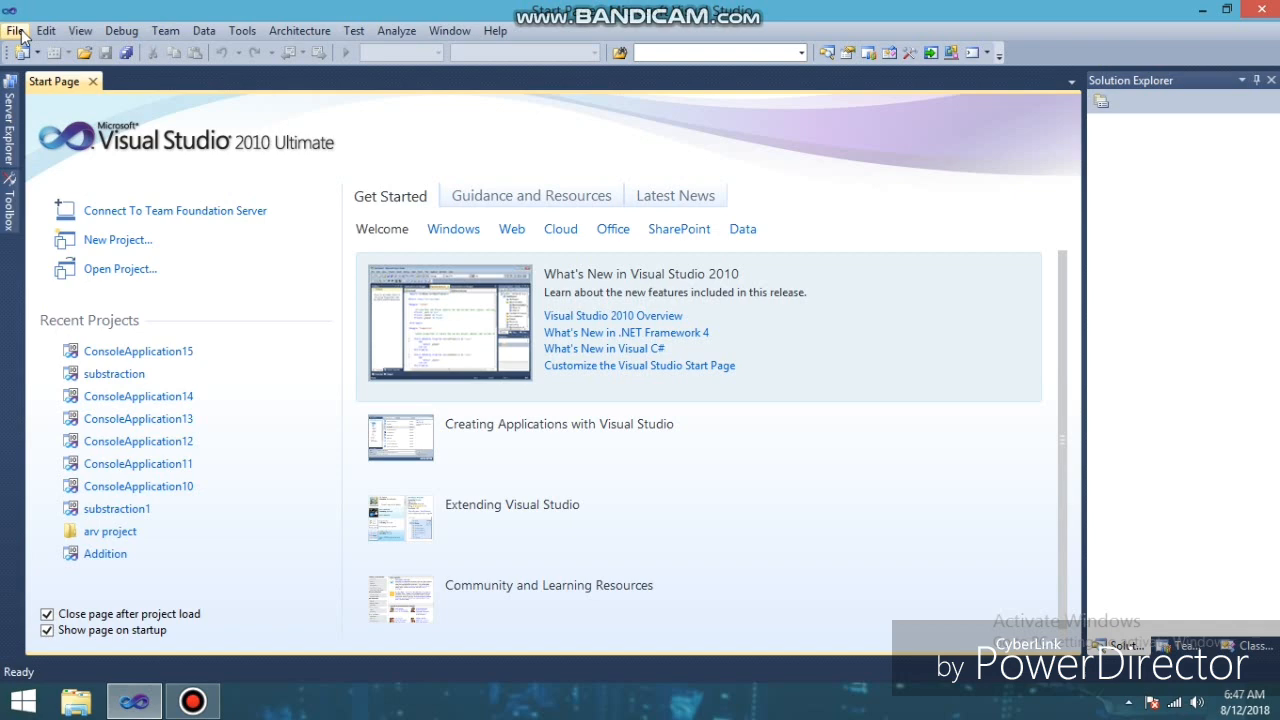
Create a new Visual C# Console Application project named ConsoleApplication16.
left_click(16, 30)
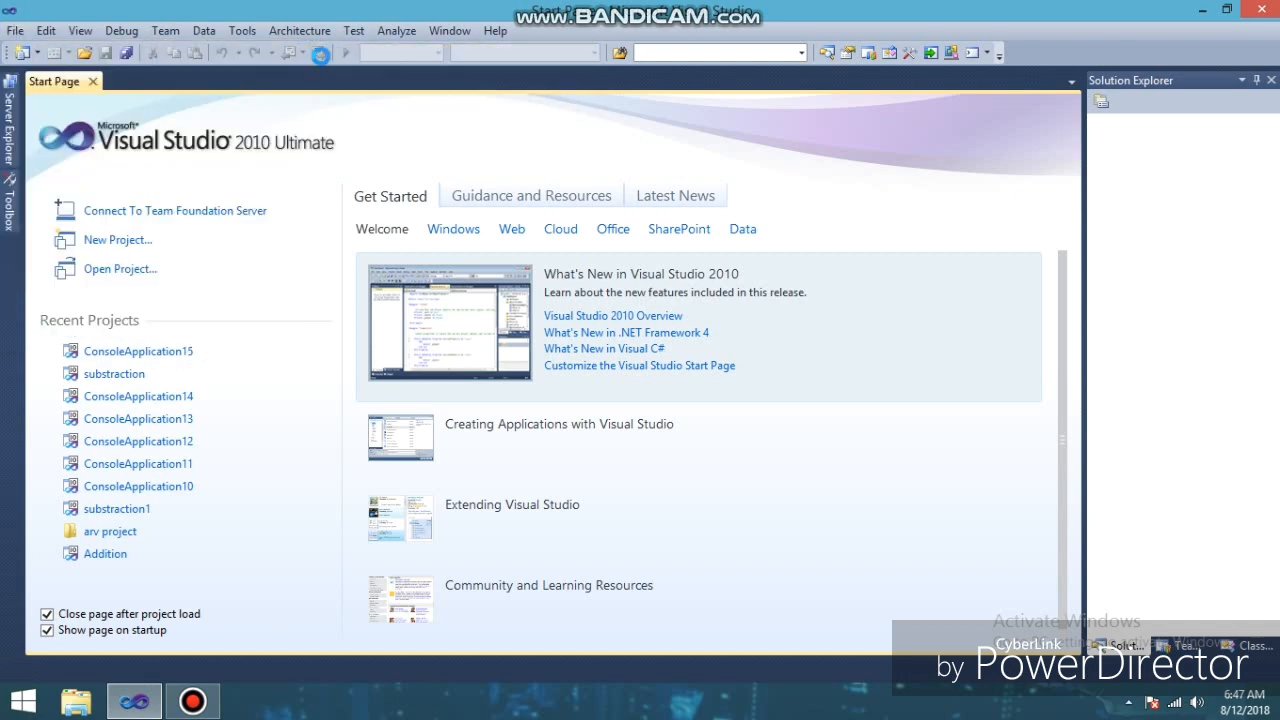
left_click(116, 240)
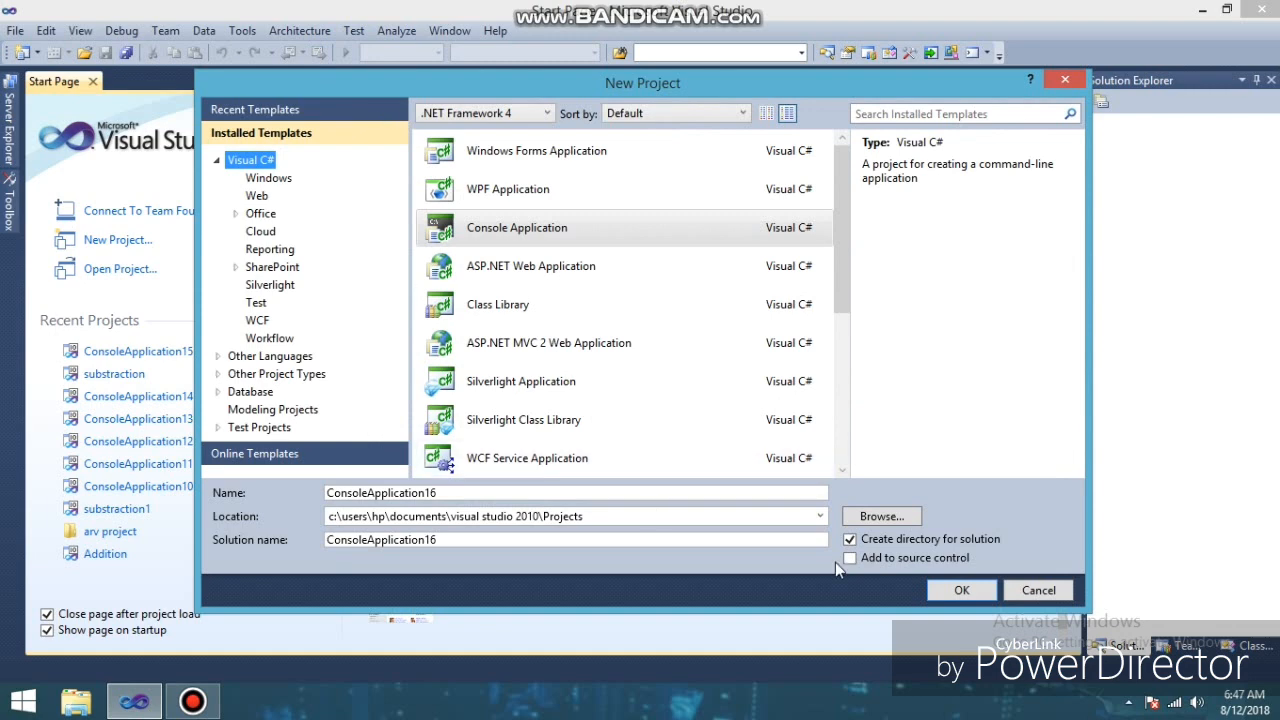
left_click(960, 590)
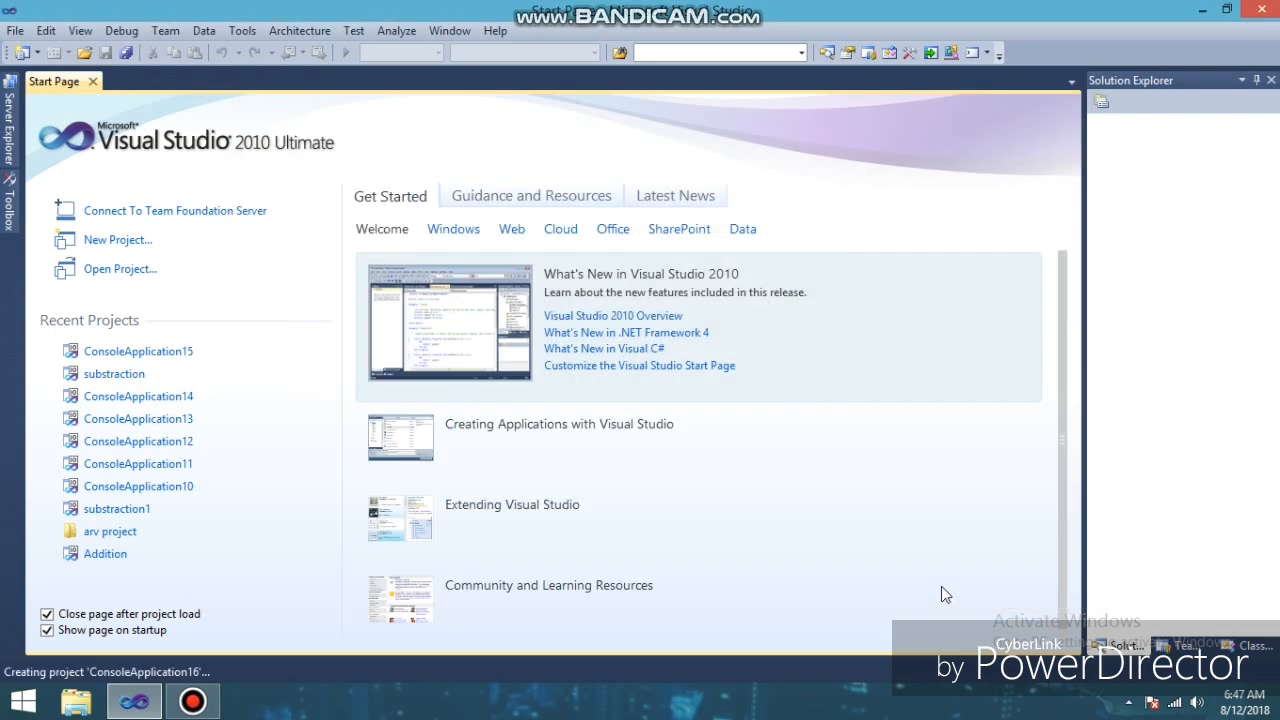
mouse_move(924, 596)
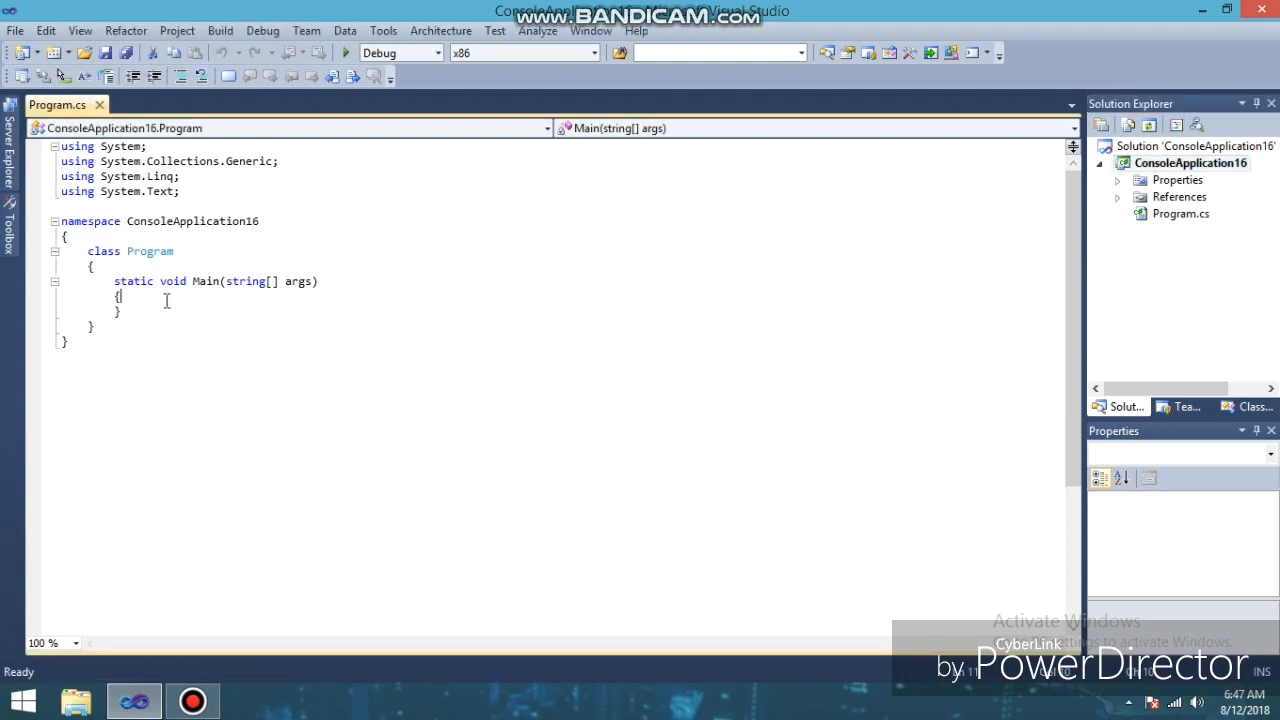
Declare the integers a and b in Main with int a, b;.
type("int")
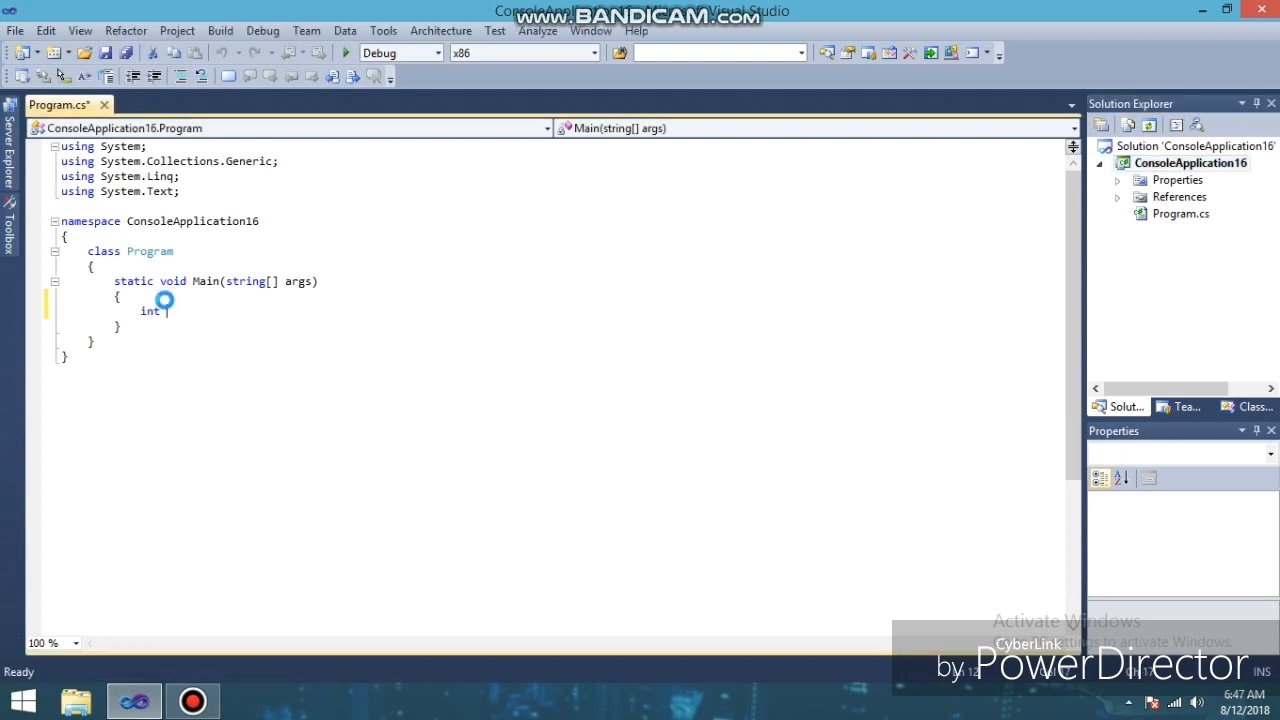
type("a")
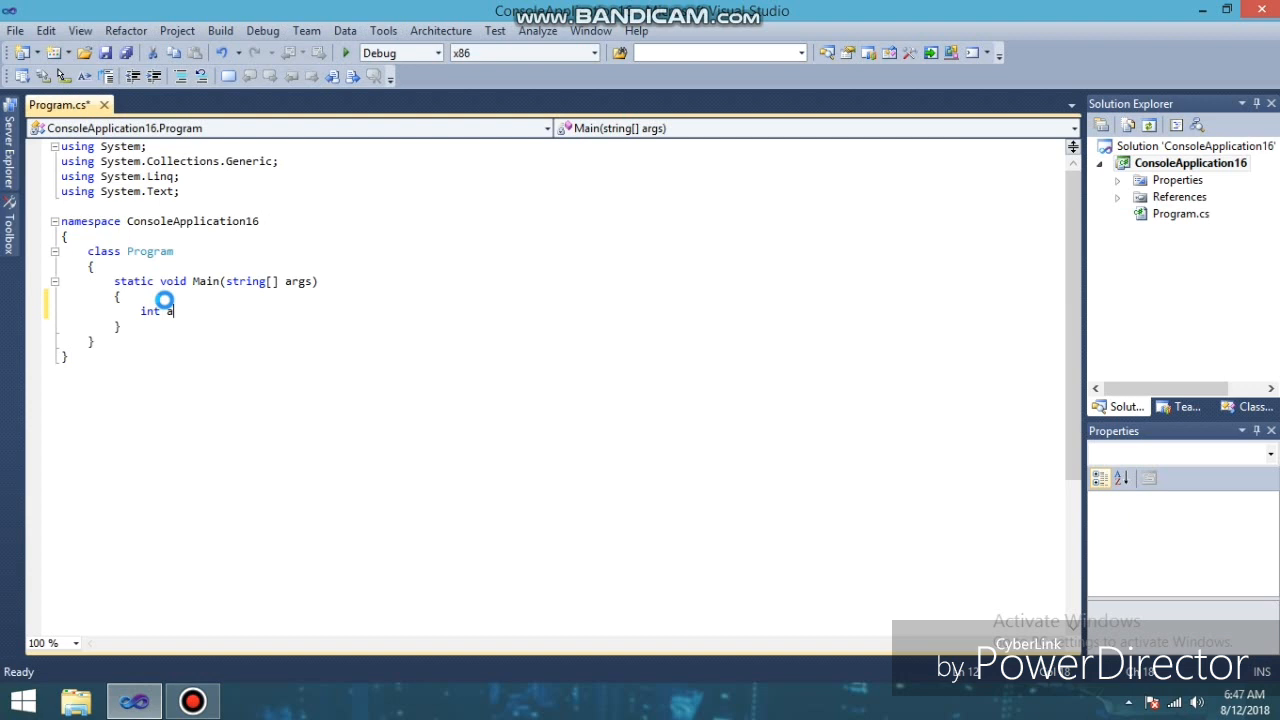
type(", b;")
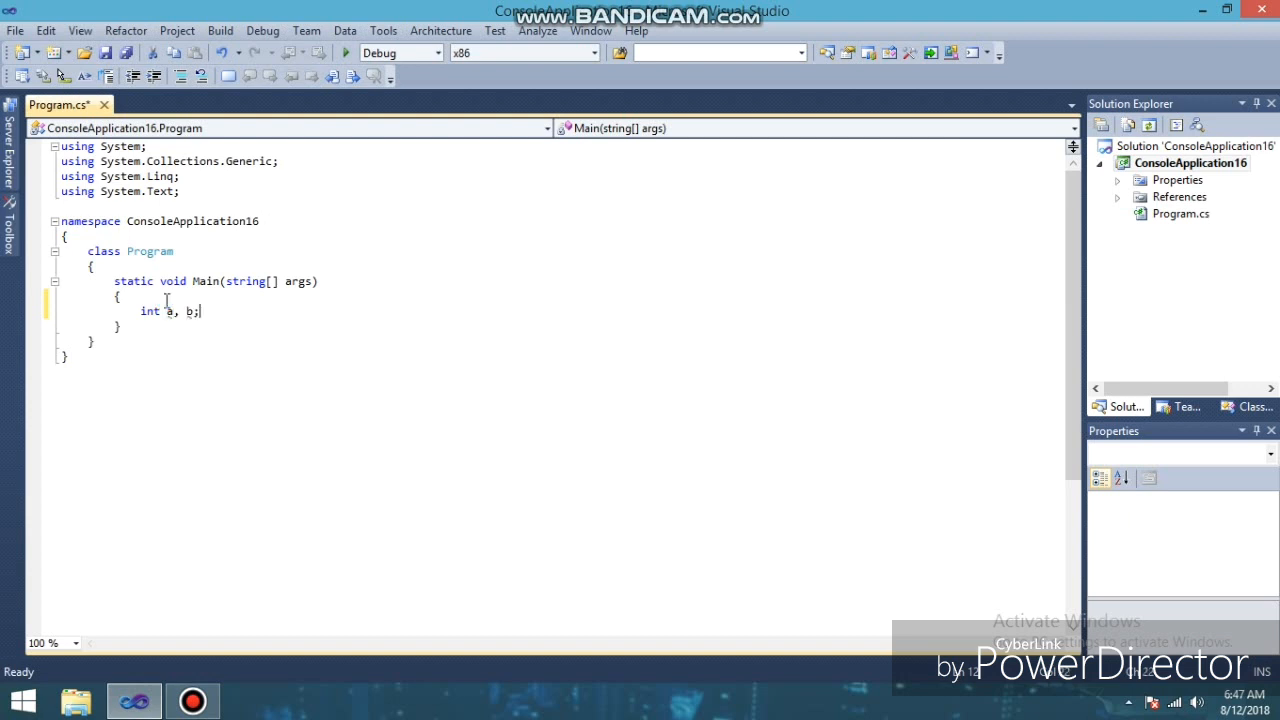
type("a=")
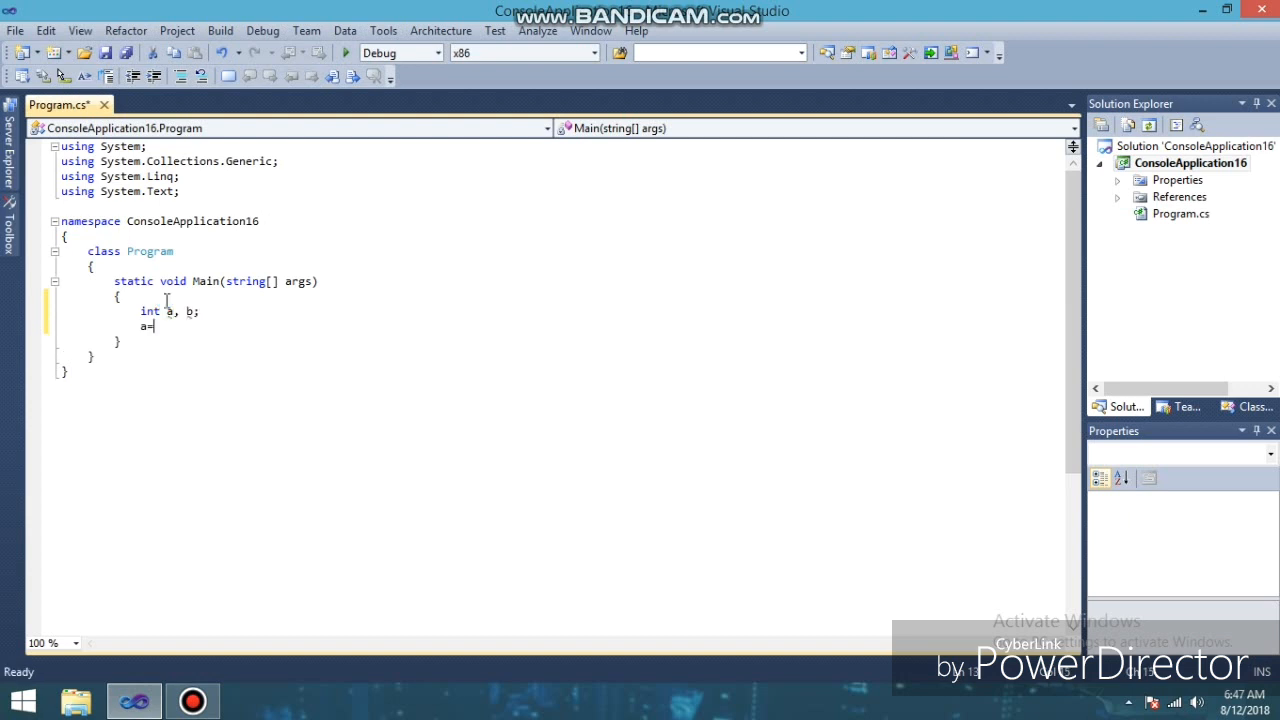
Add Console.WriteLine("Enter value for a"); to prompt for the first value.
type("con")
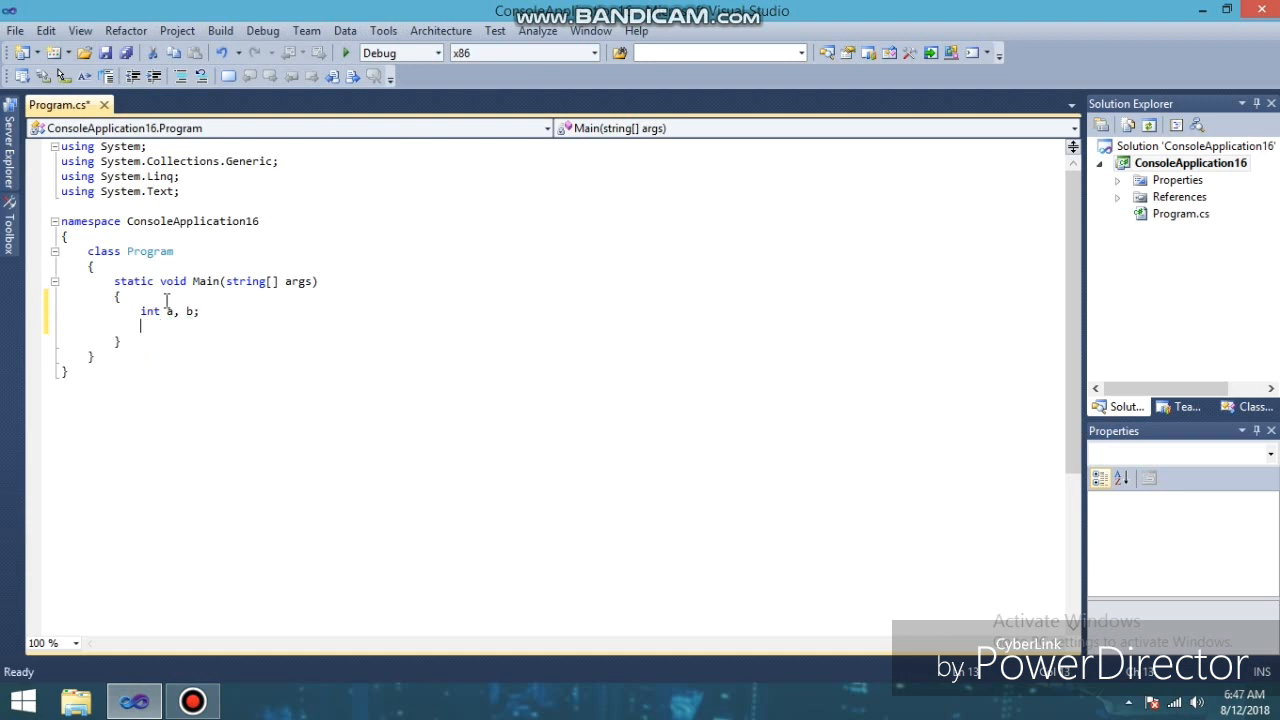
type("console.")
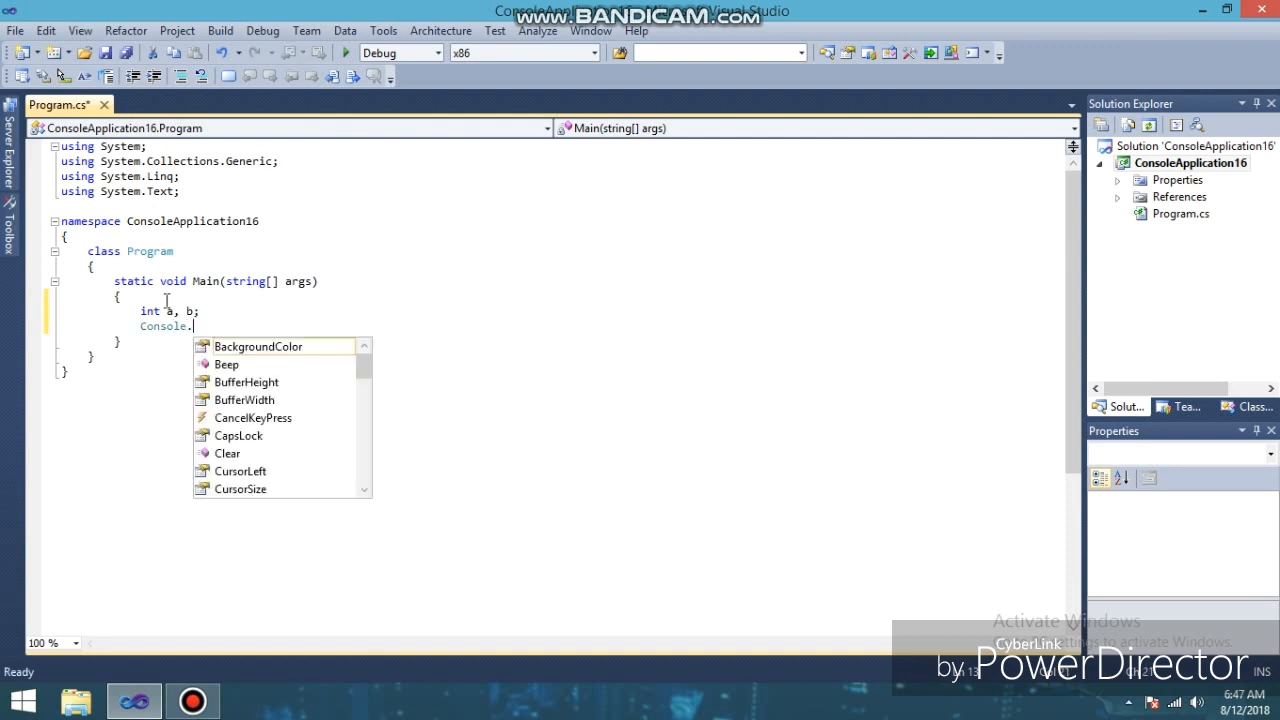
type("write")
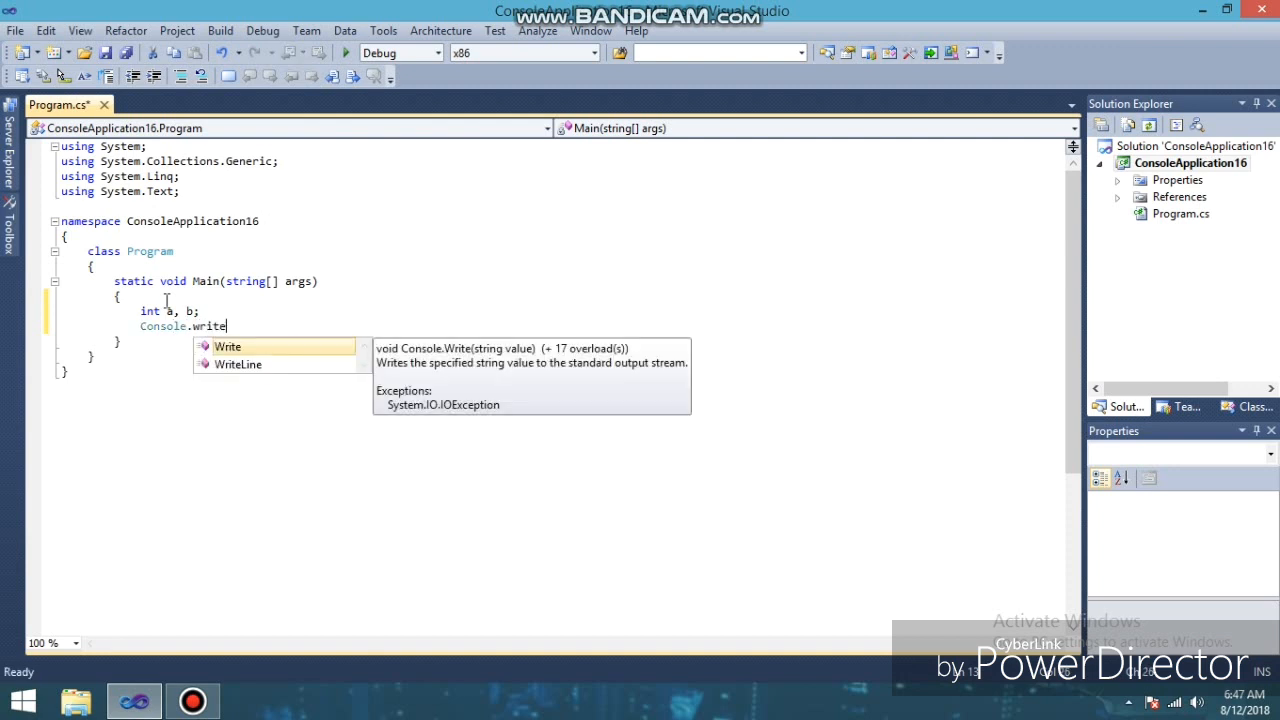
type("Line()")
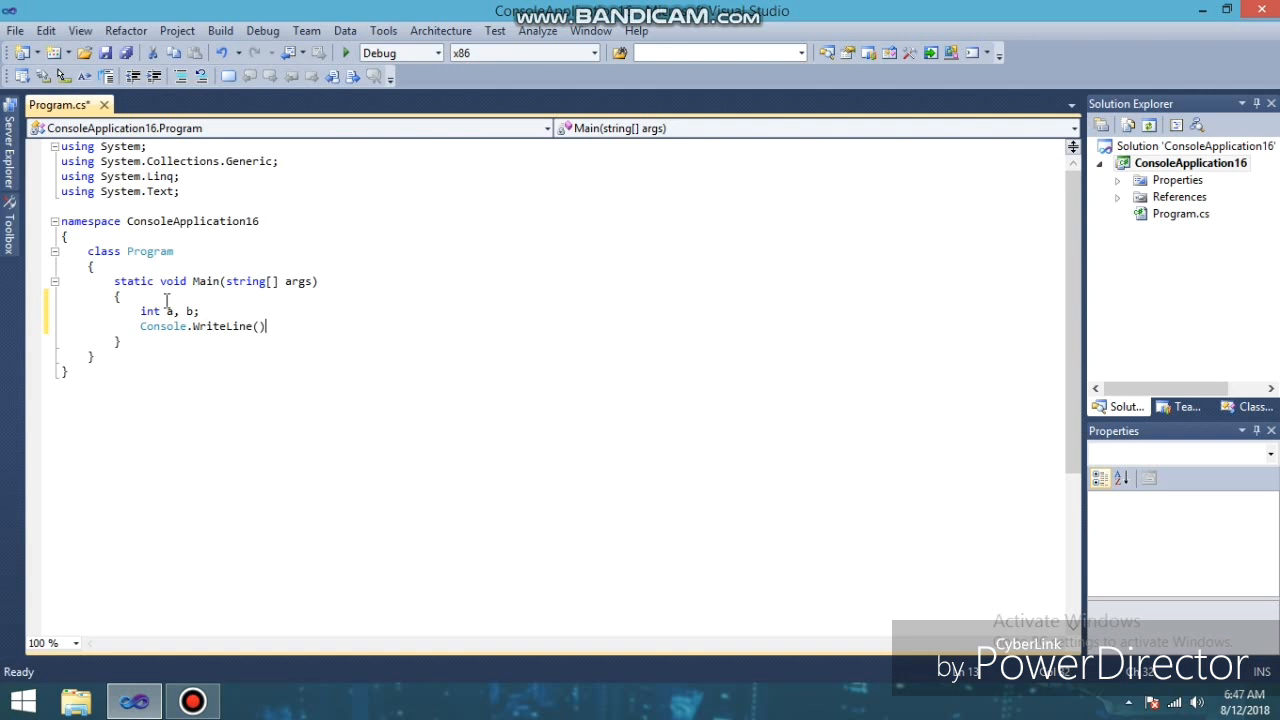
type("\"\"")
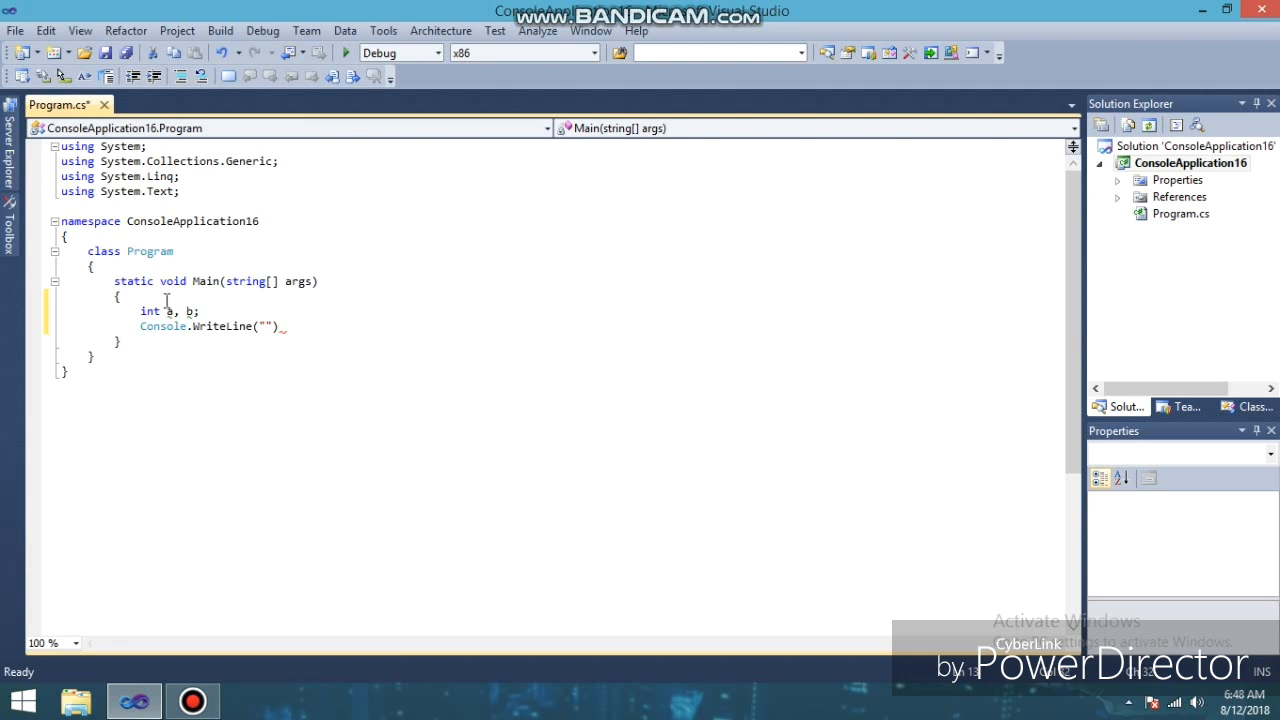
type("Enter")
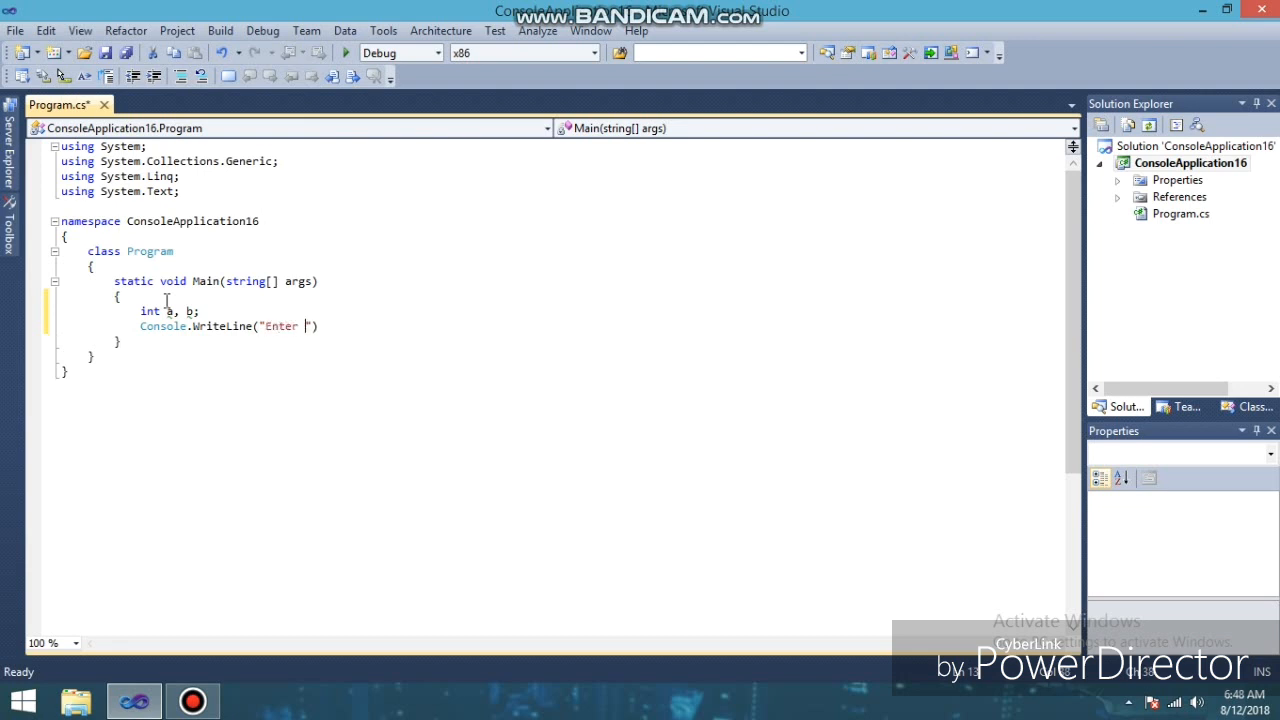
type("value for a")
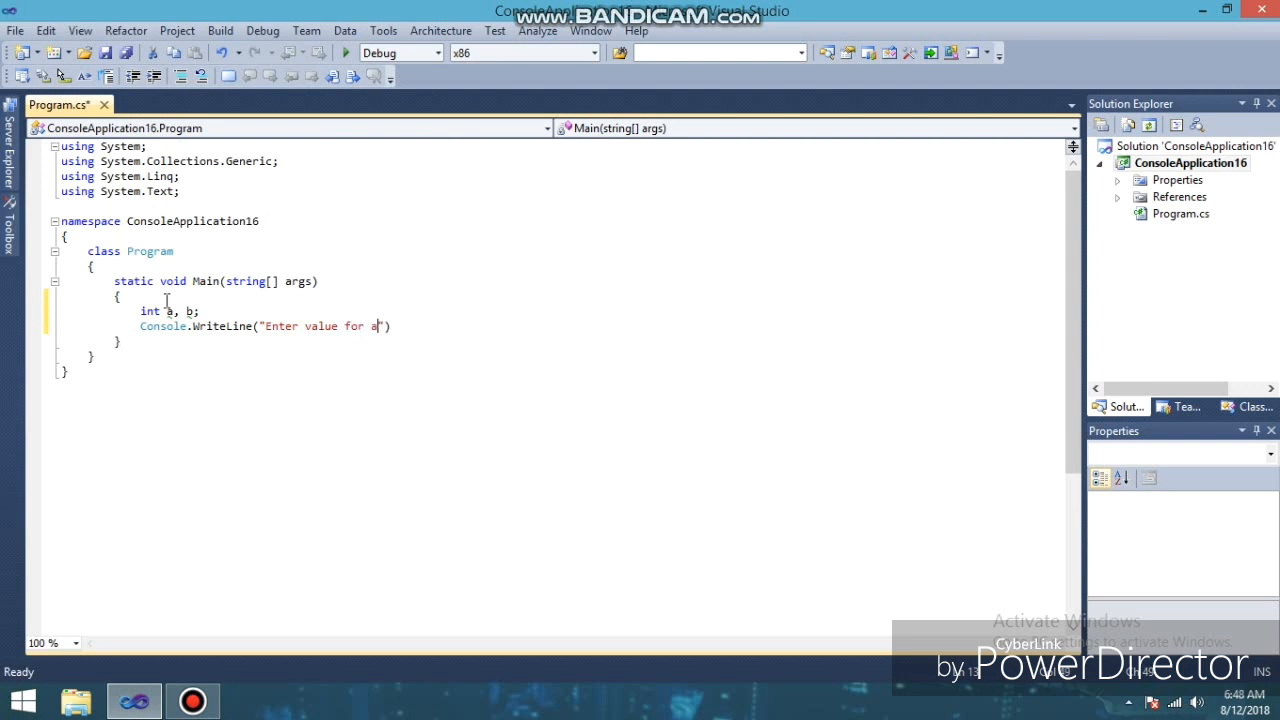
type(");")
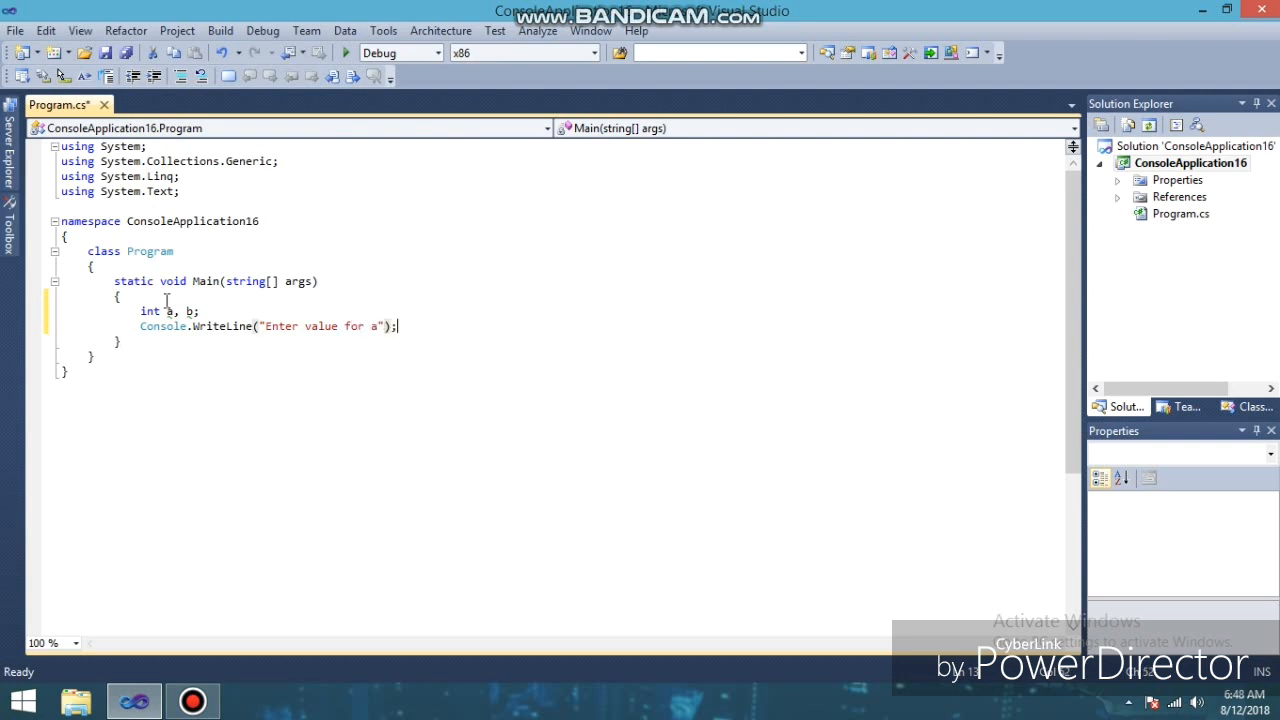
Write a = Convert.ToInt32(Console.ReadLine()); to read a as an integer.
type("a=")
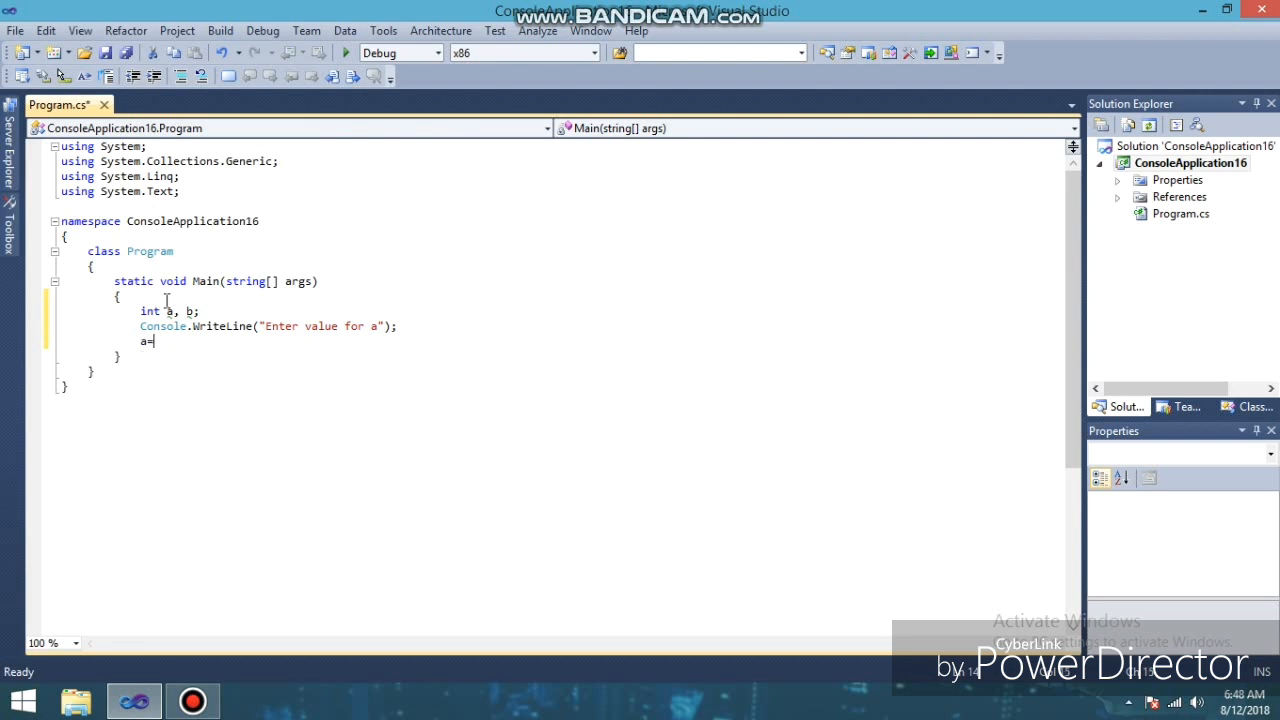
type("conv")
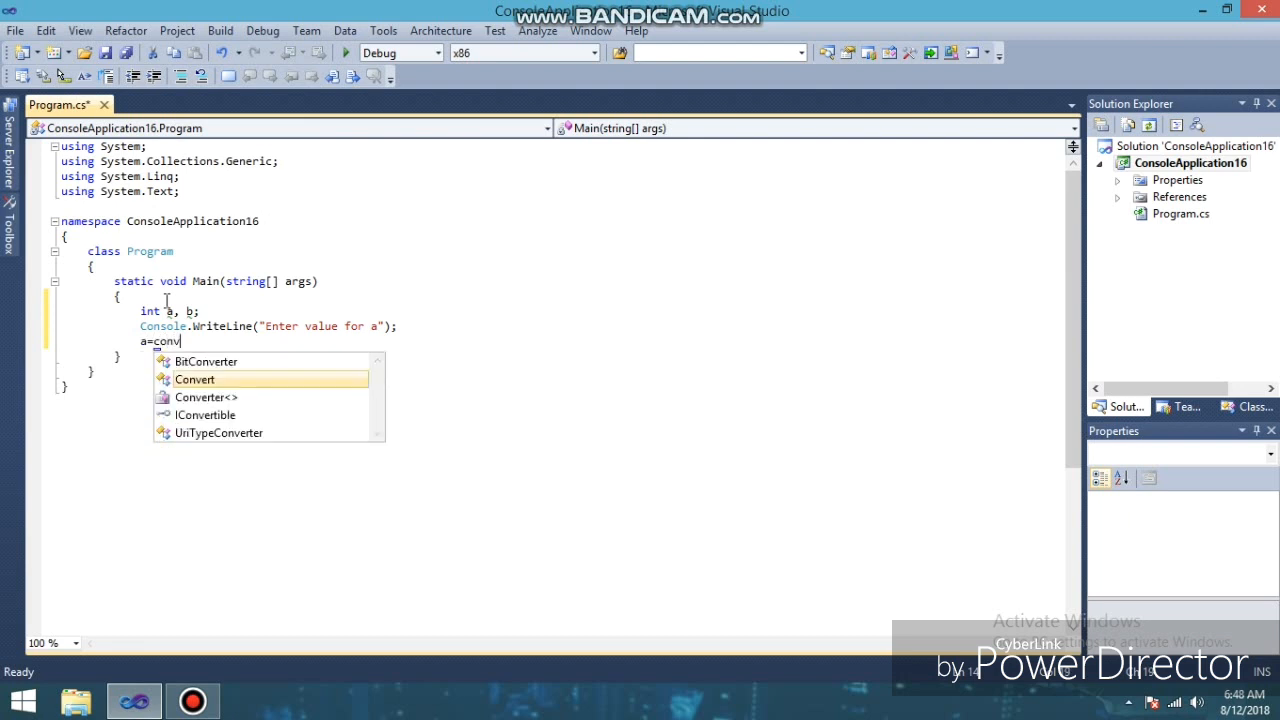
type("onvert.")
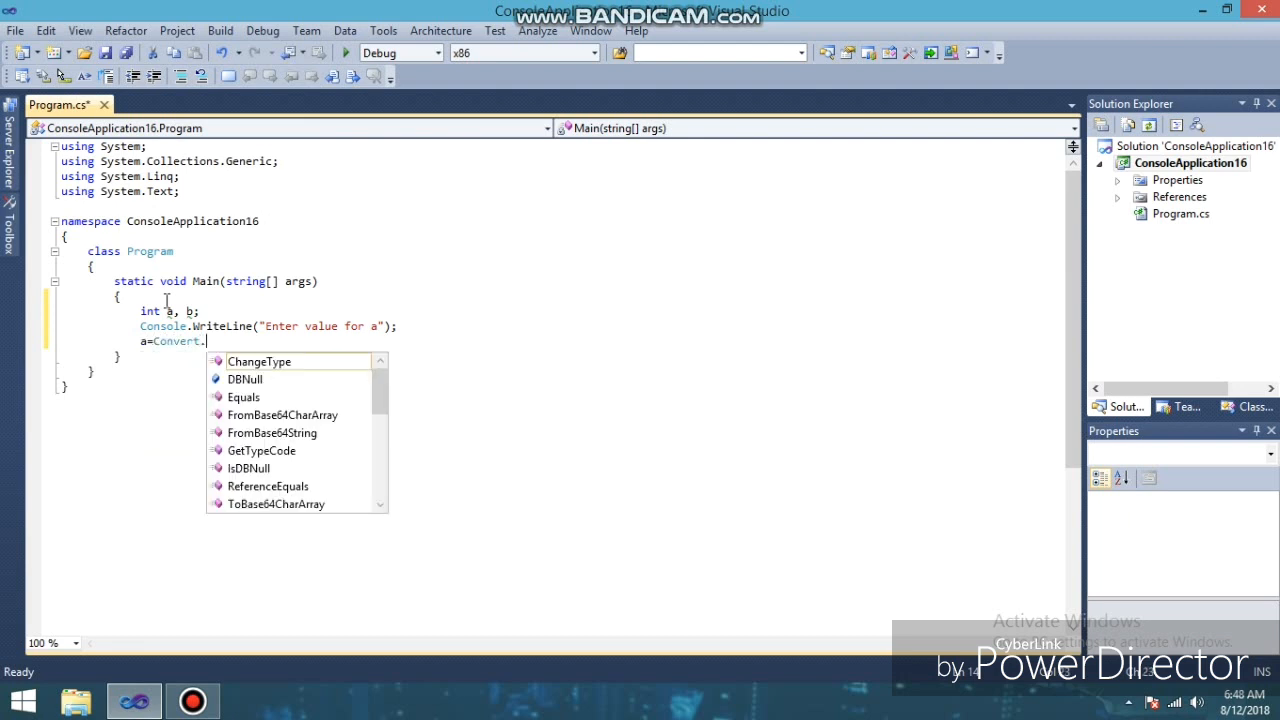
type("toin")
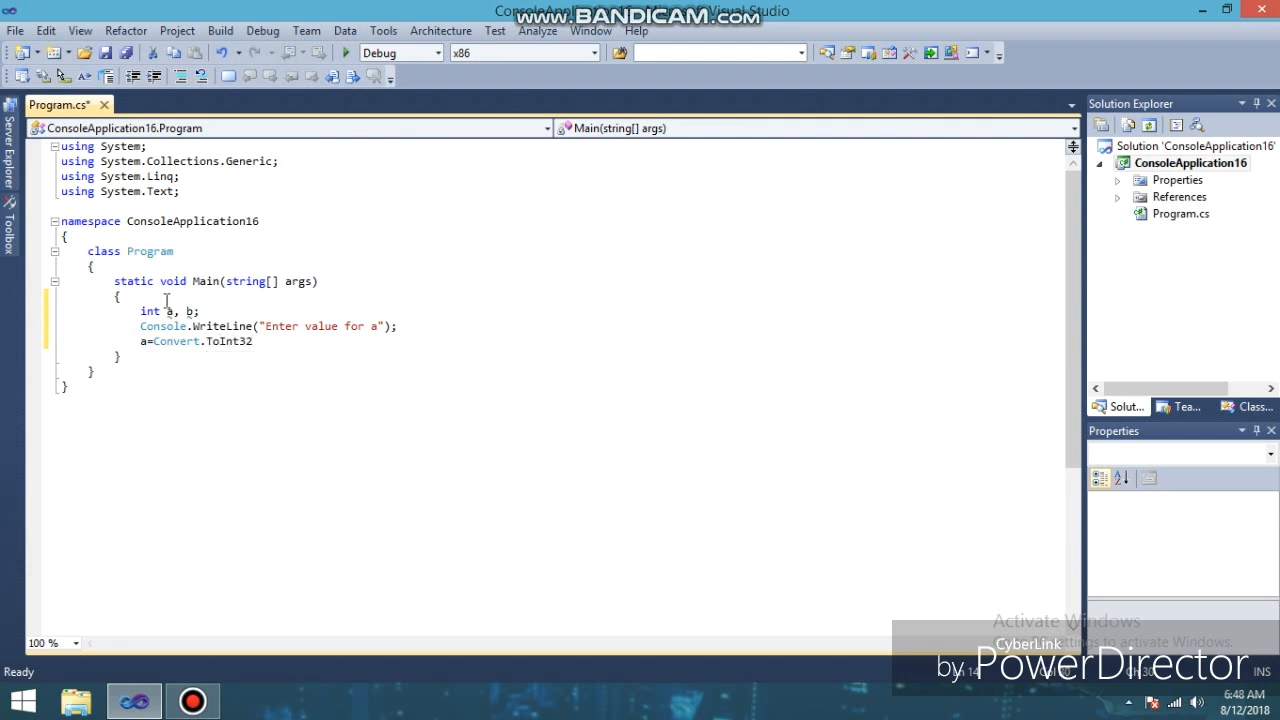
type("()")
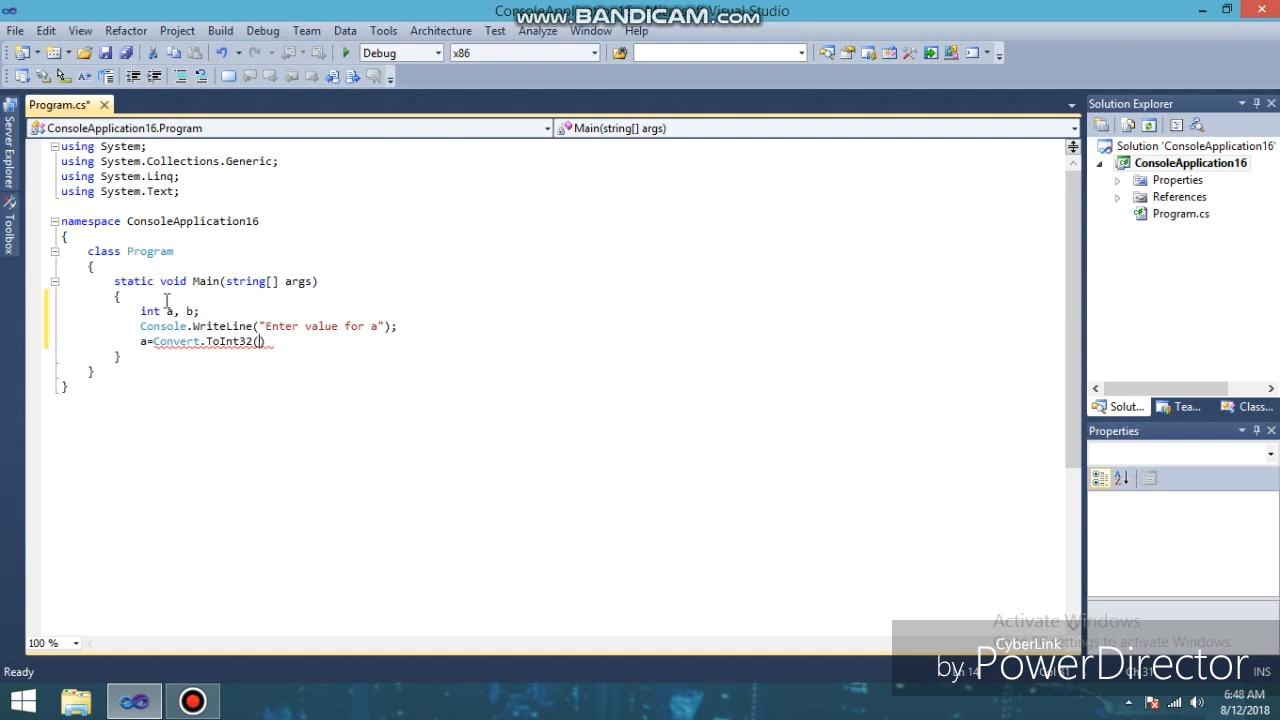
type("consol")
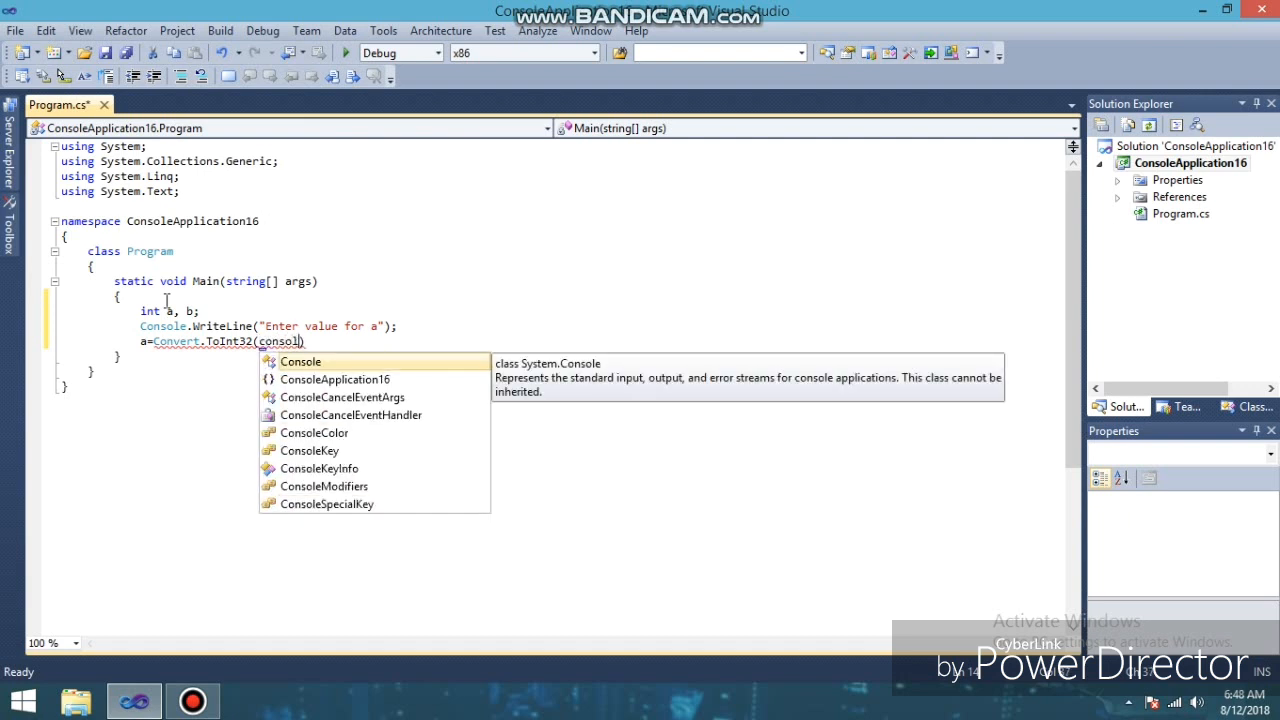
key("Backspace")
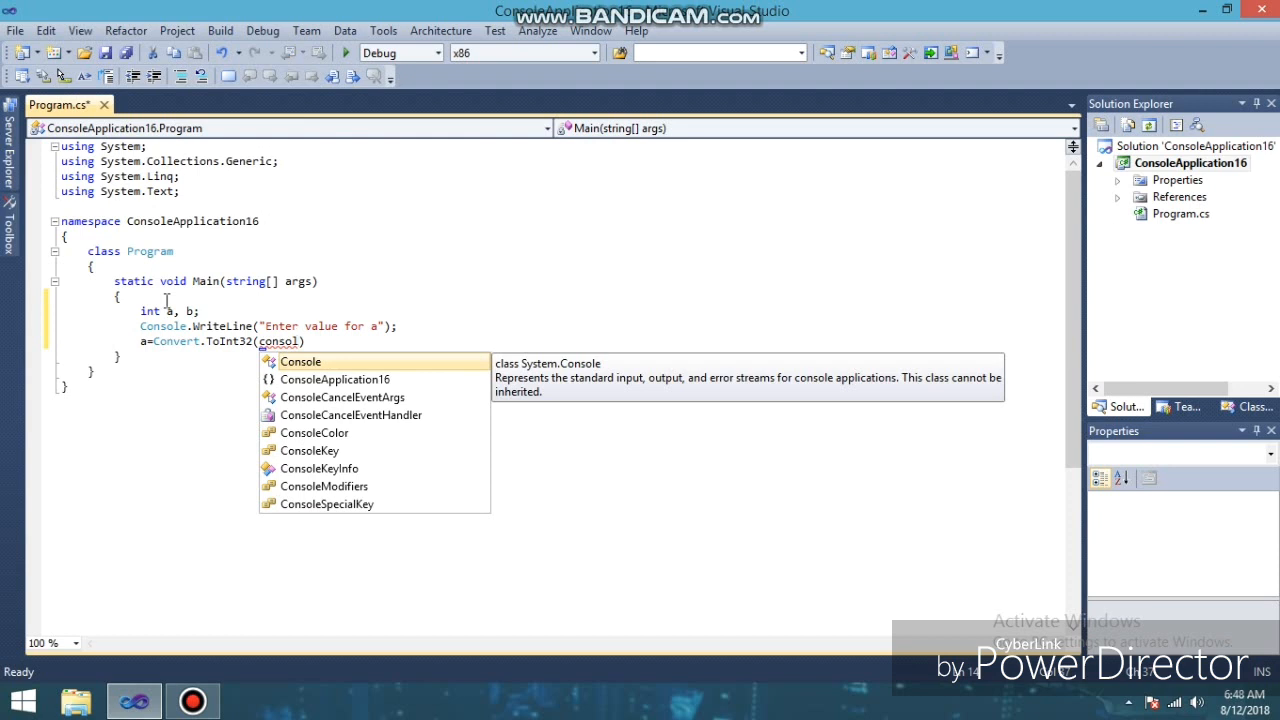
type(".")
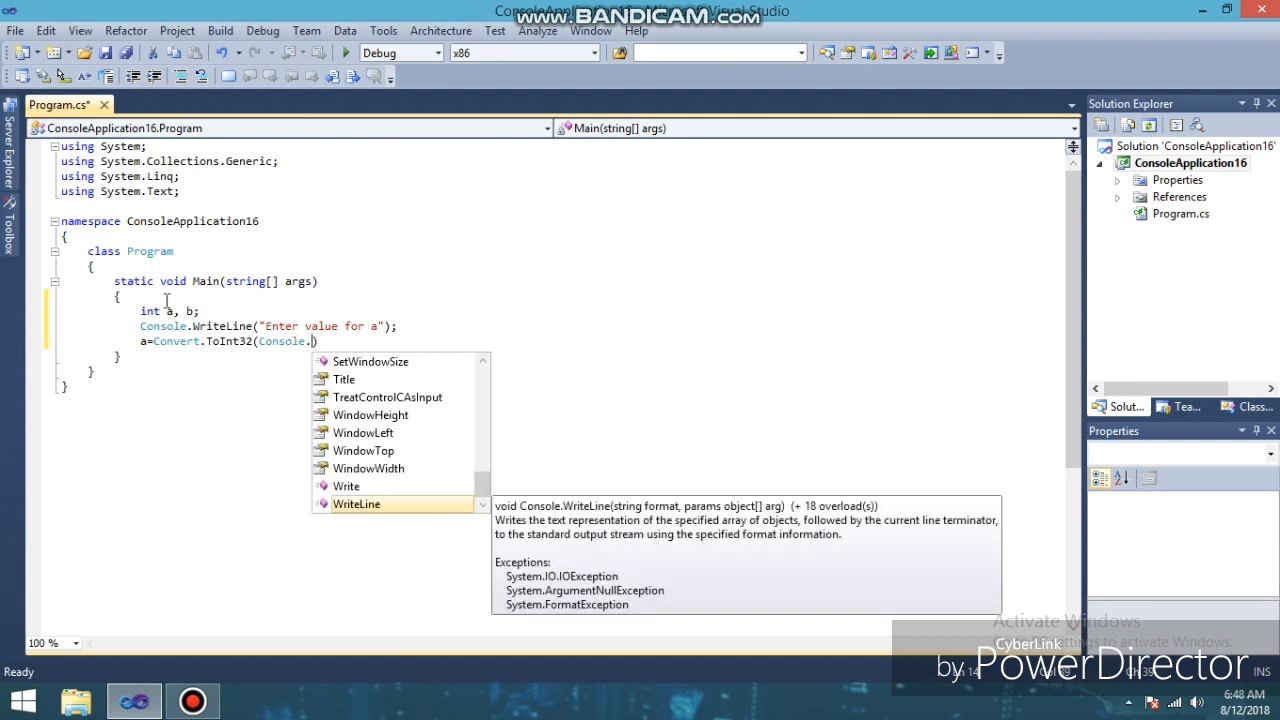
type("re")
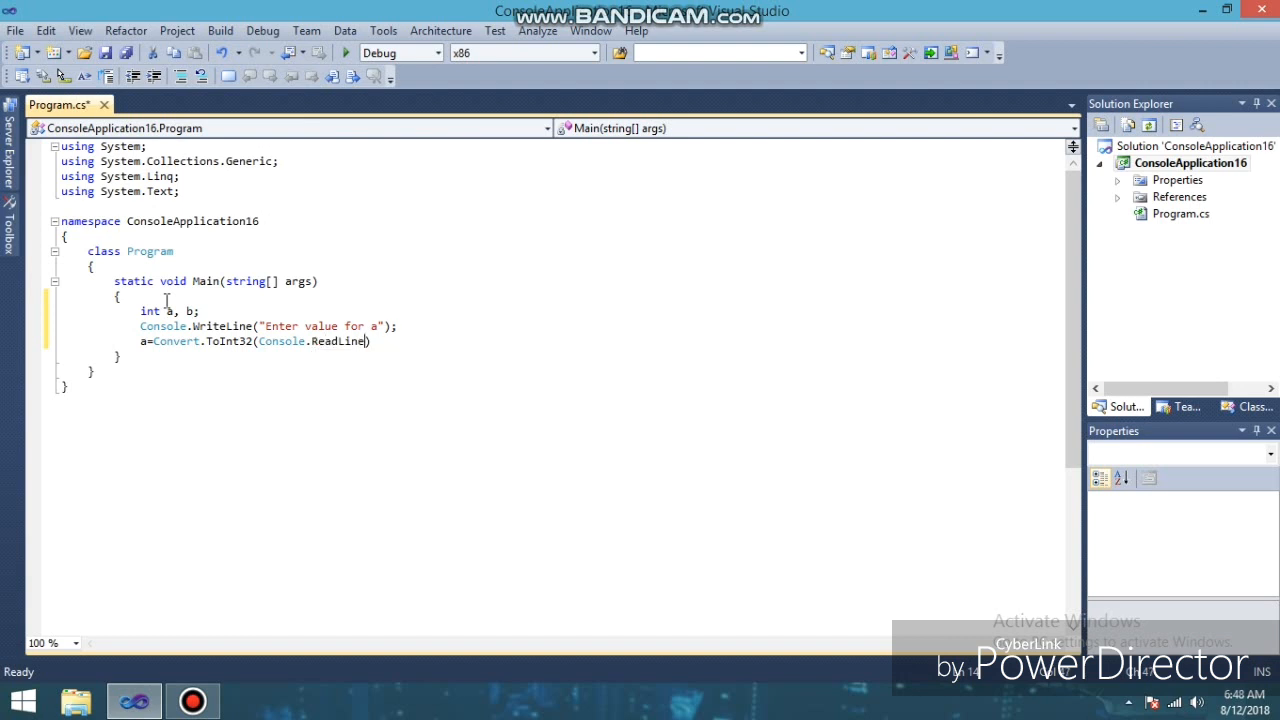
type("());")
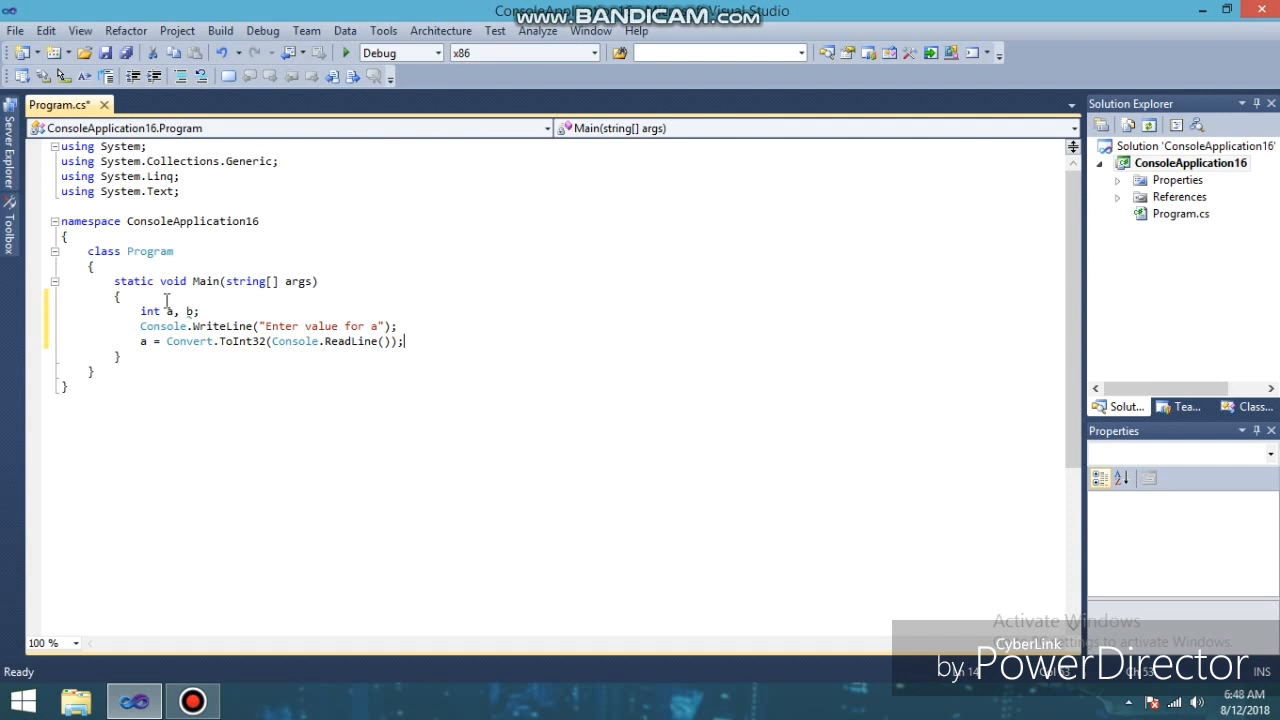
key("enter")
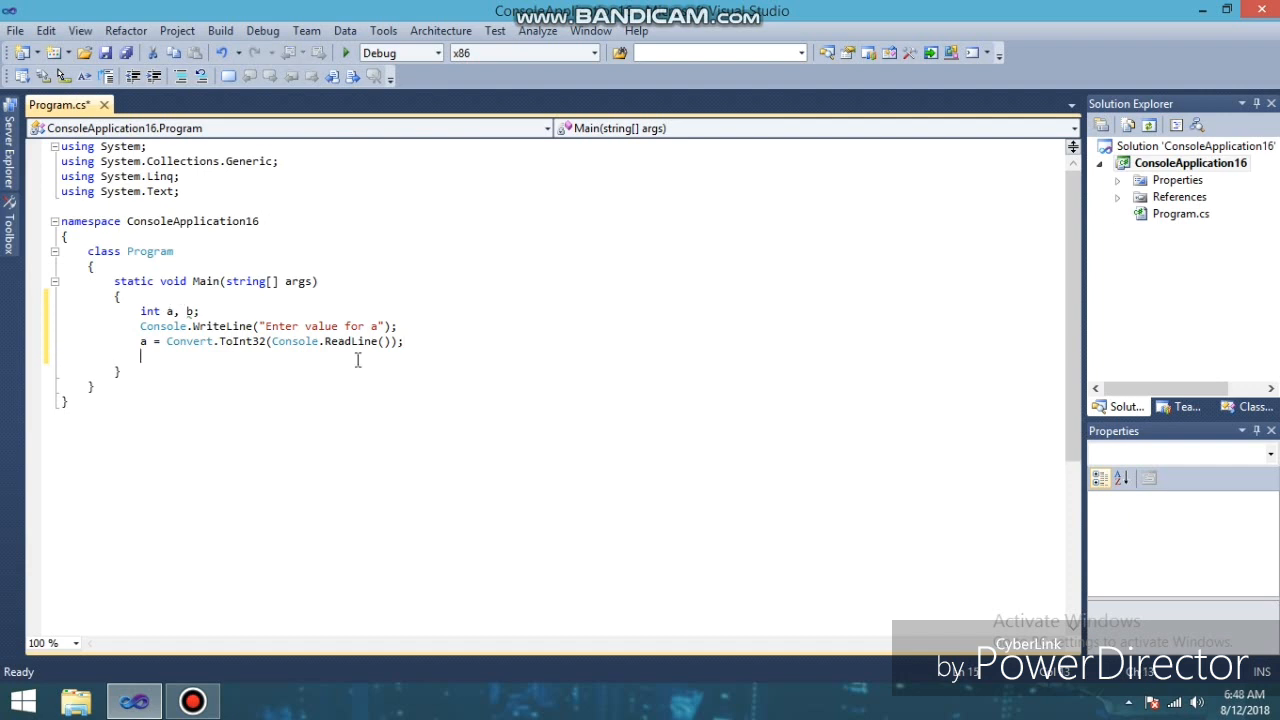
Duplicate the prompt and read lines below and change them to prompt for and read b.
left_click_drag(140, 326, 404, 340)
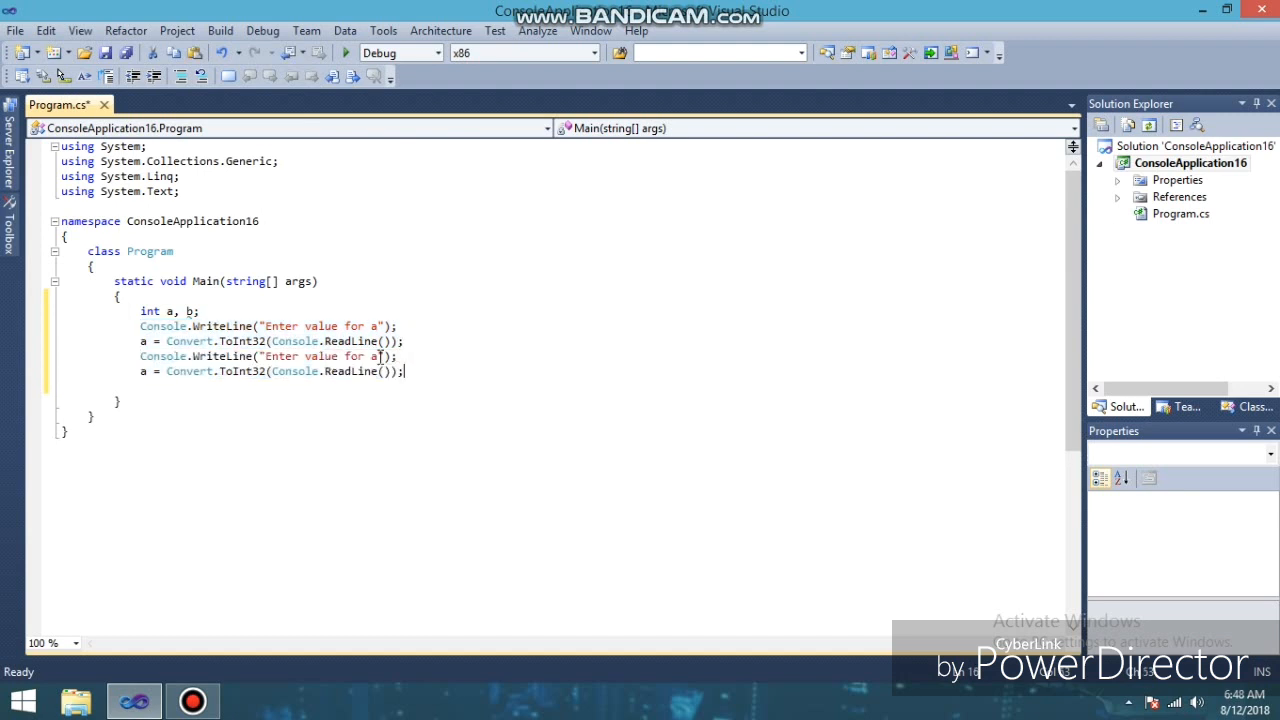
type("b")
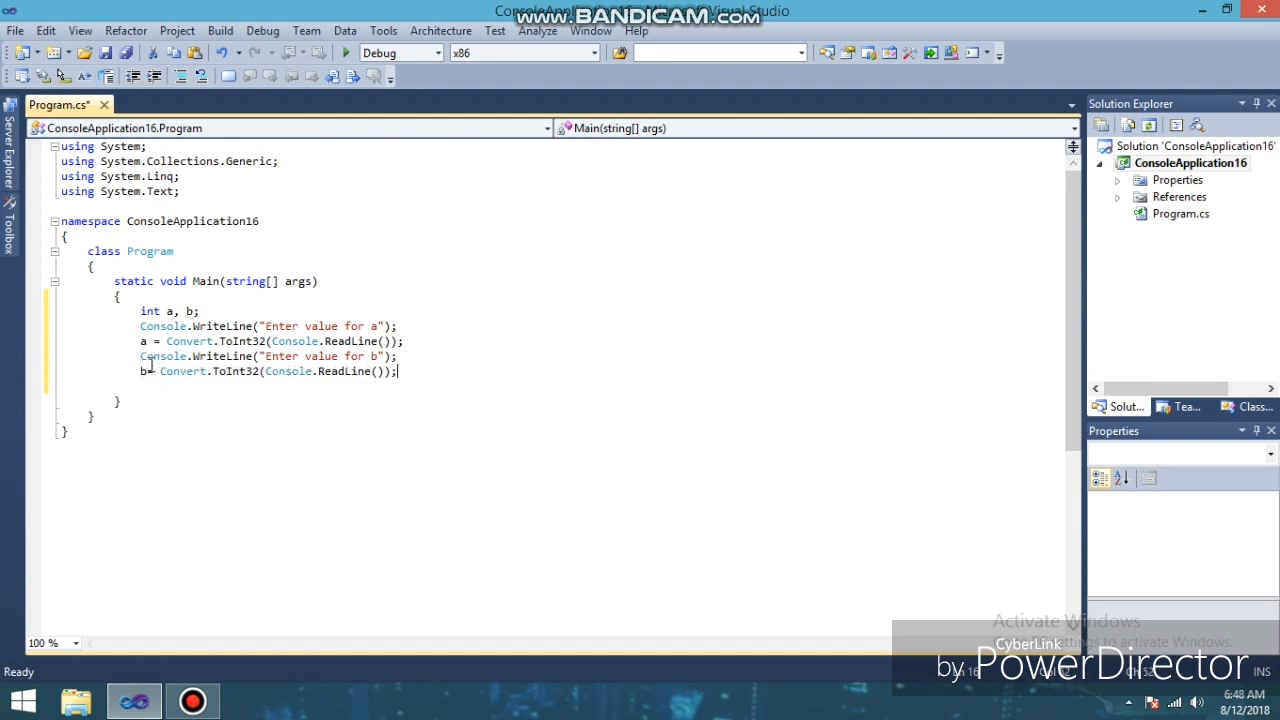
type("c")
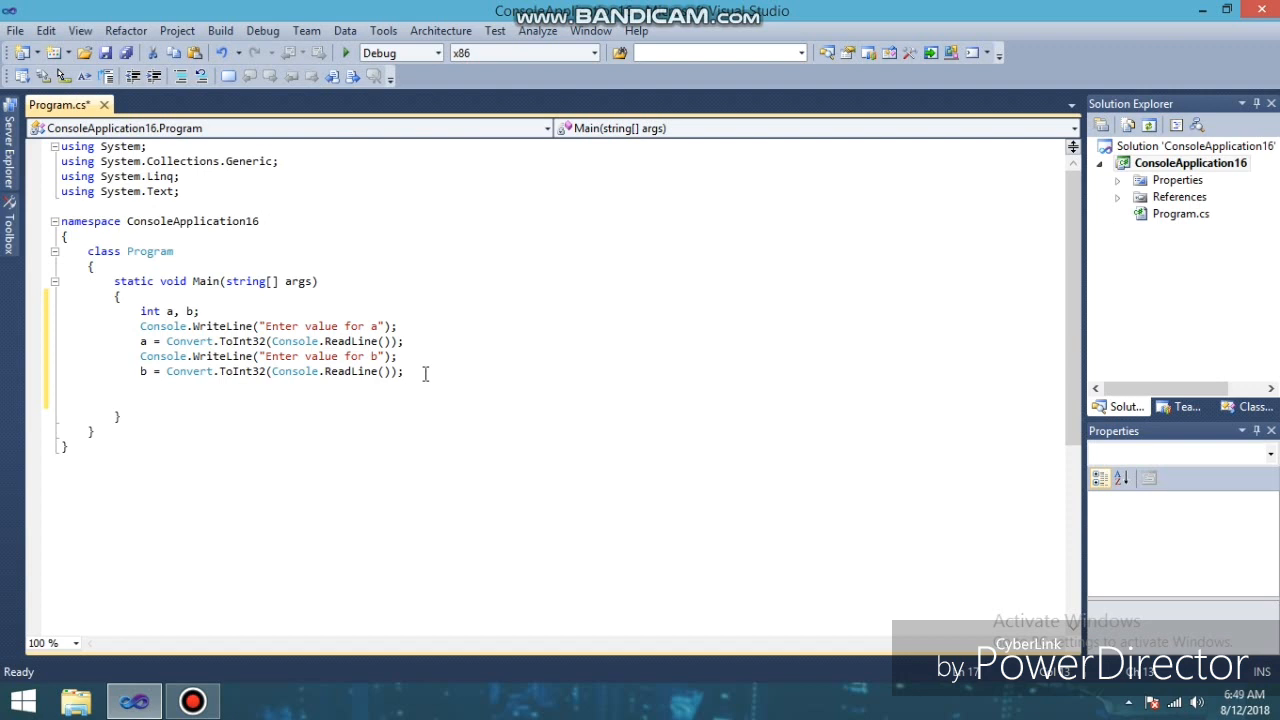
Write the swap statements a = b - a; b = b - a; a = a + b; and begin the output line.
type("a=")
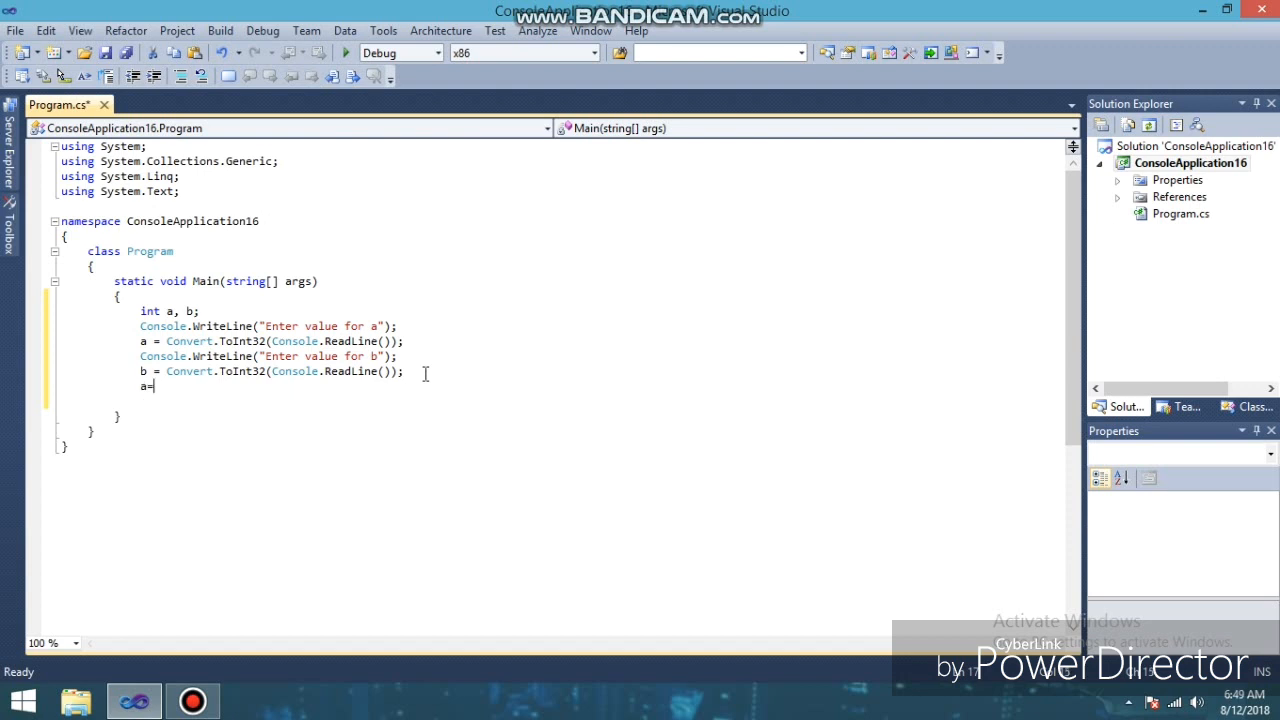
type("b - a;")
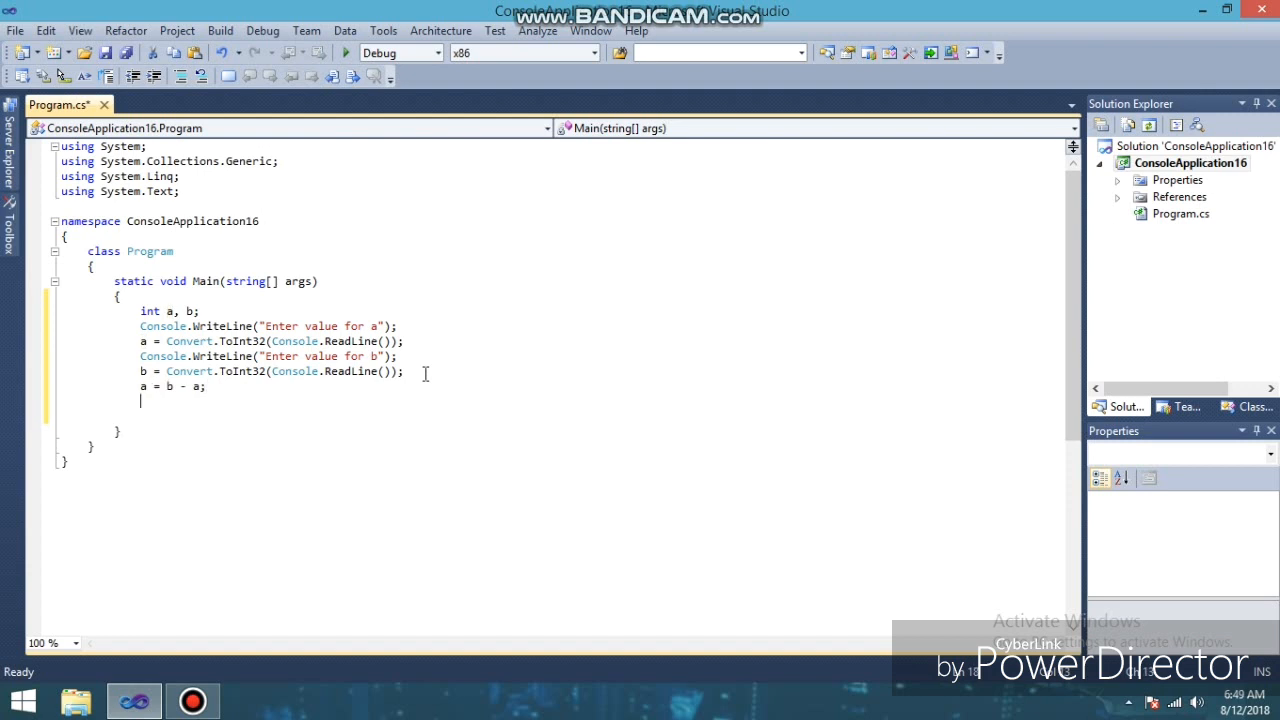
type("b=")
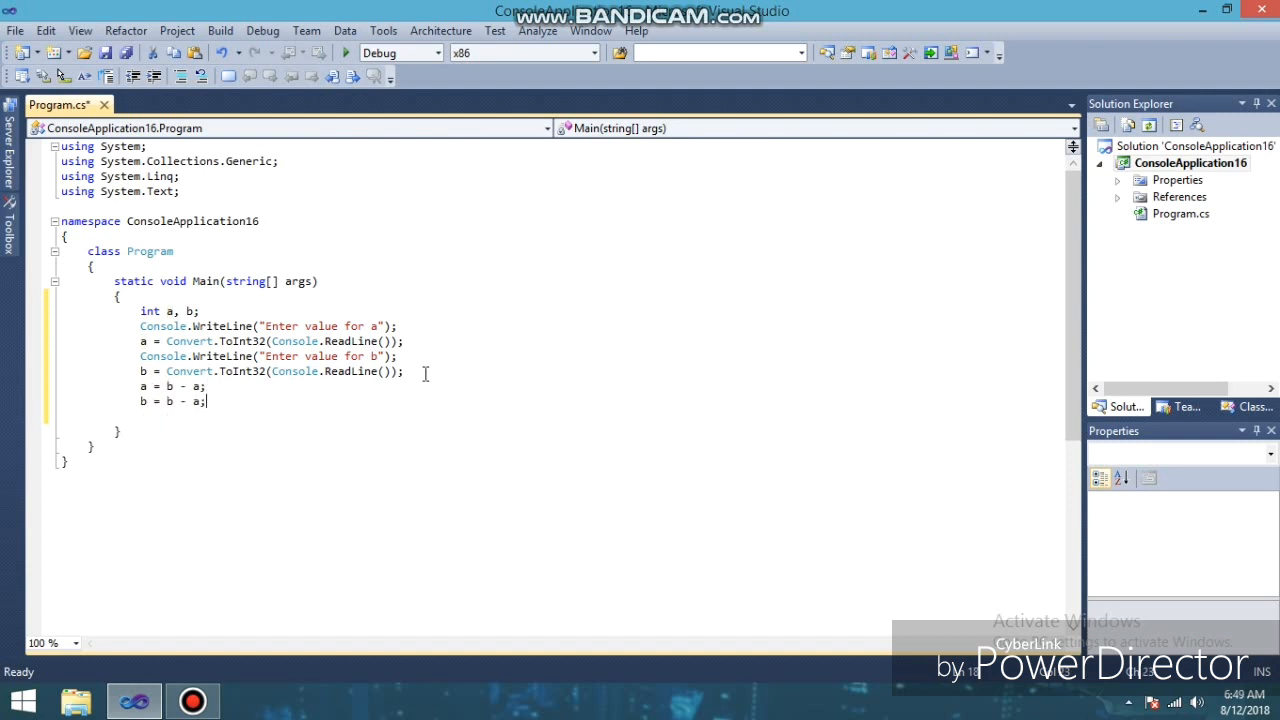
type("a")
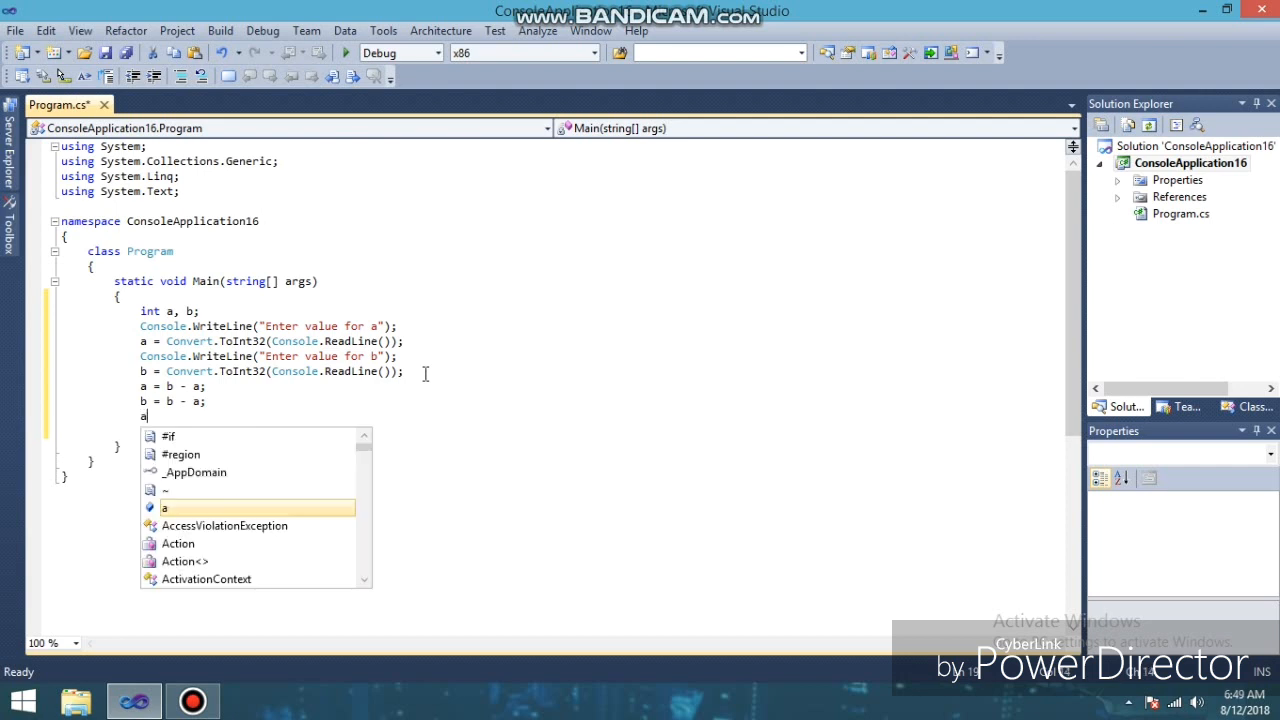
type("=a")
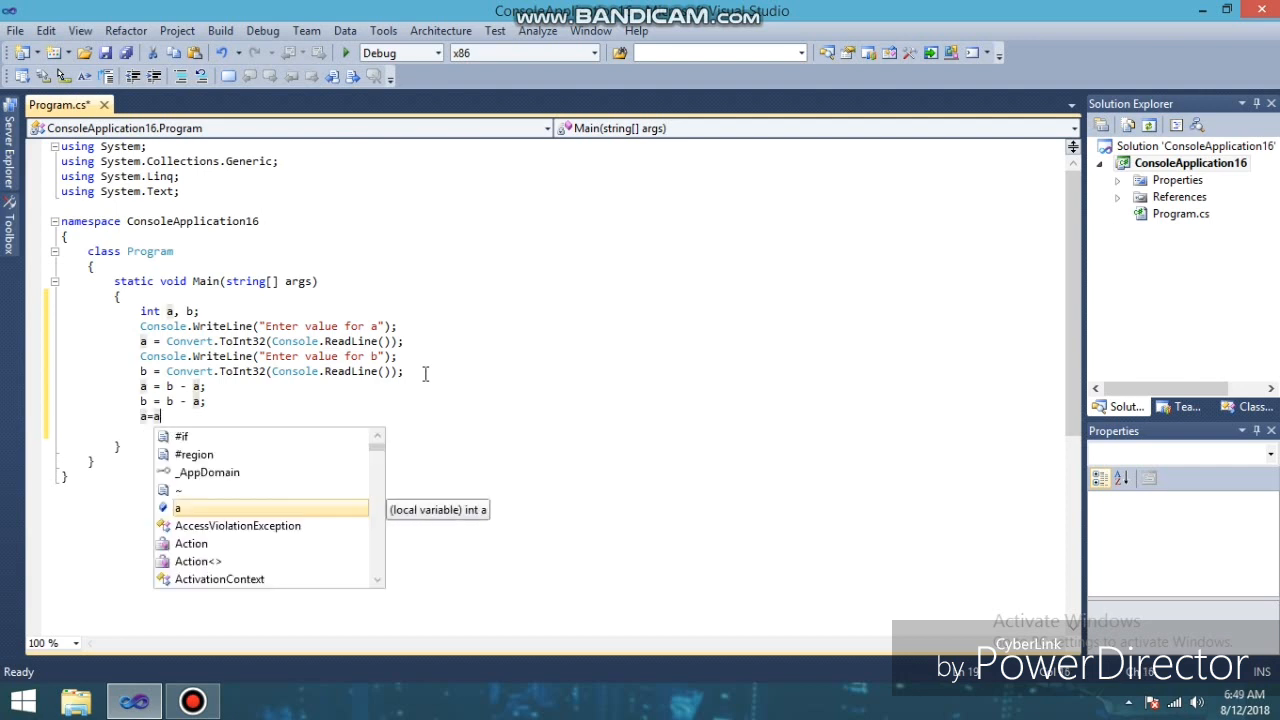
type("+b")
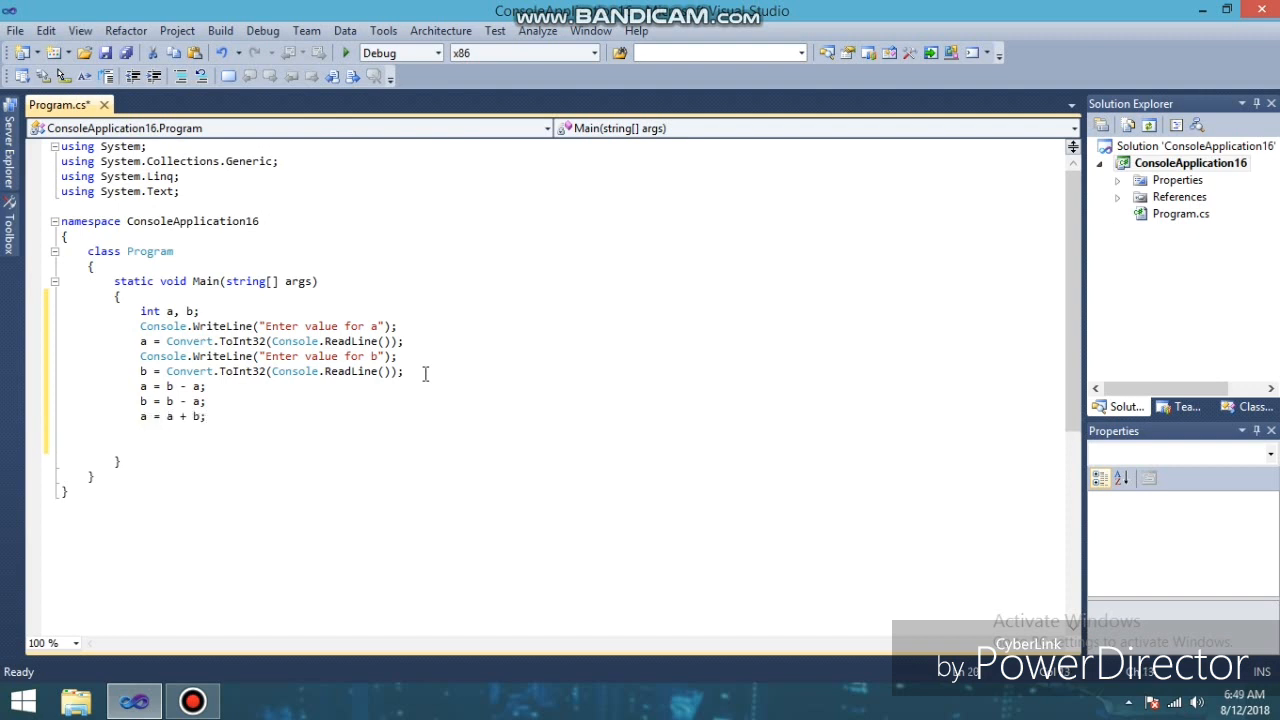
type("Console.WriteLine")
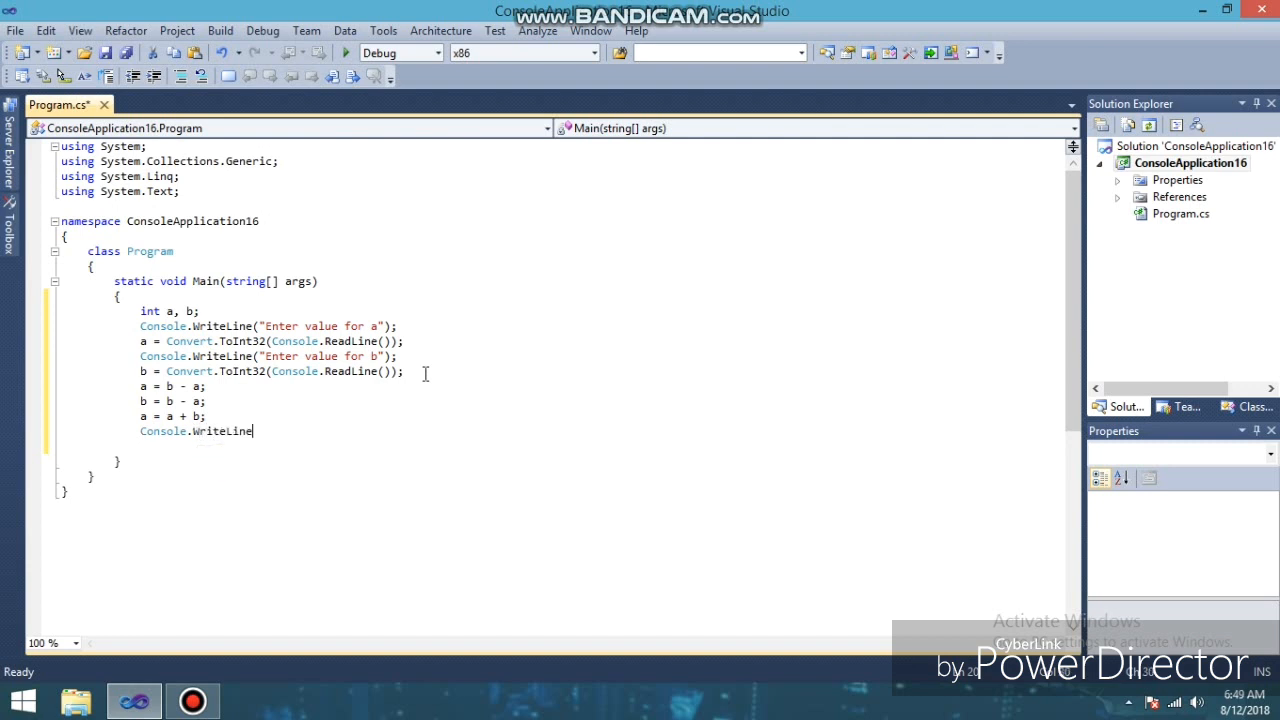
Complete Console.WriteLine("Value of a after swapping=" + a); to print the swapped a.
type("()")
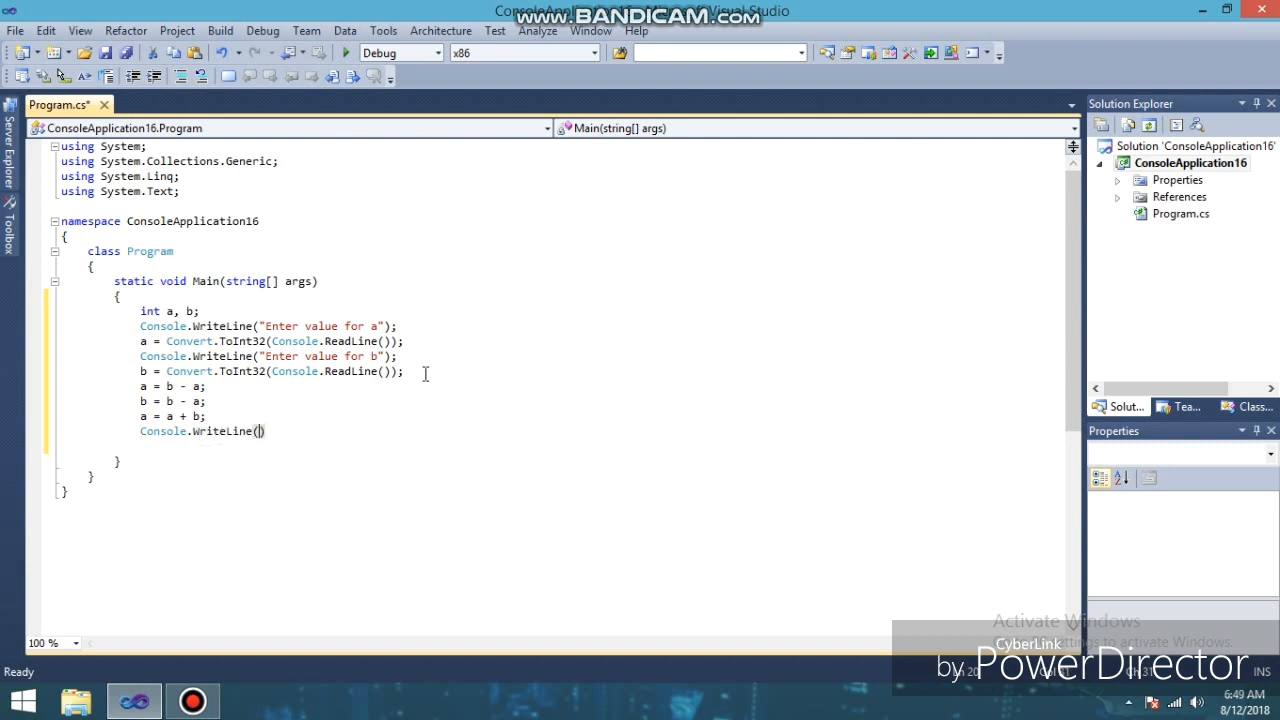
type("\"\"")
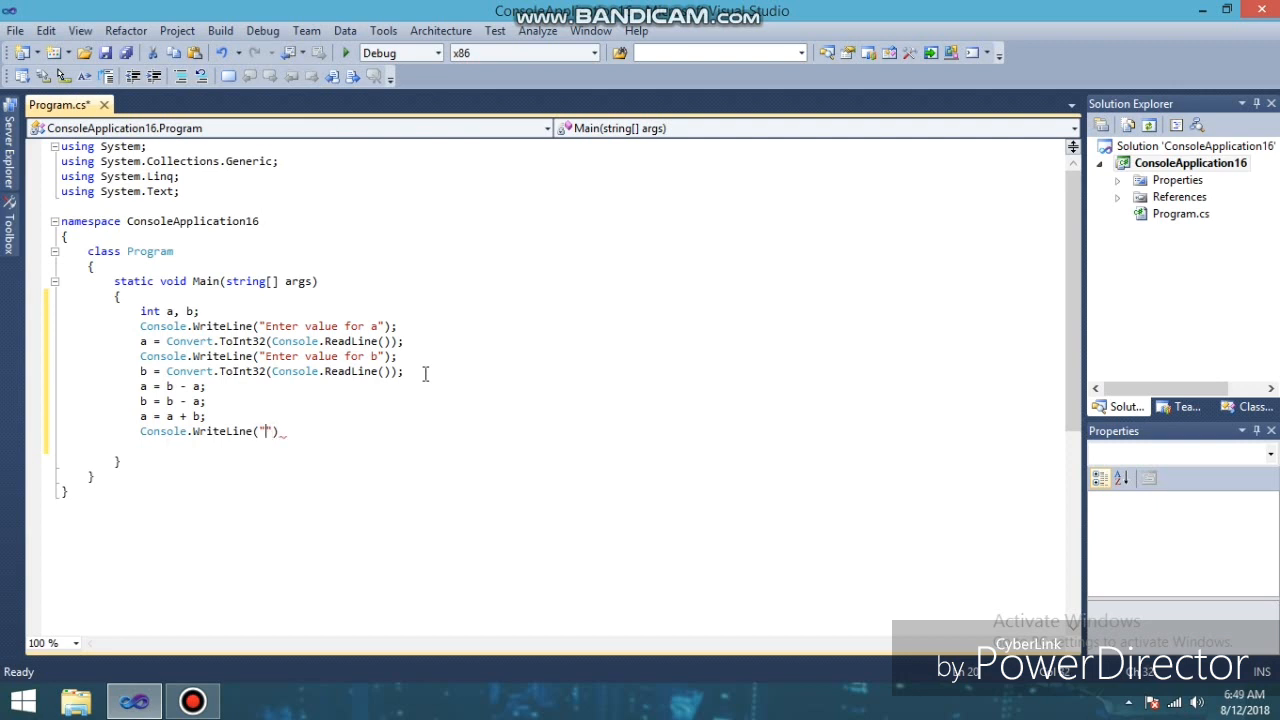
type("Value")
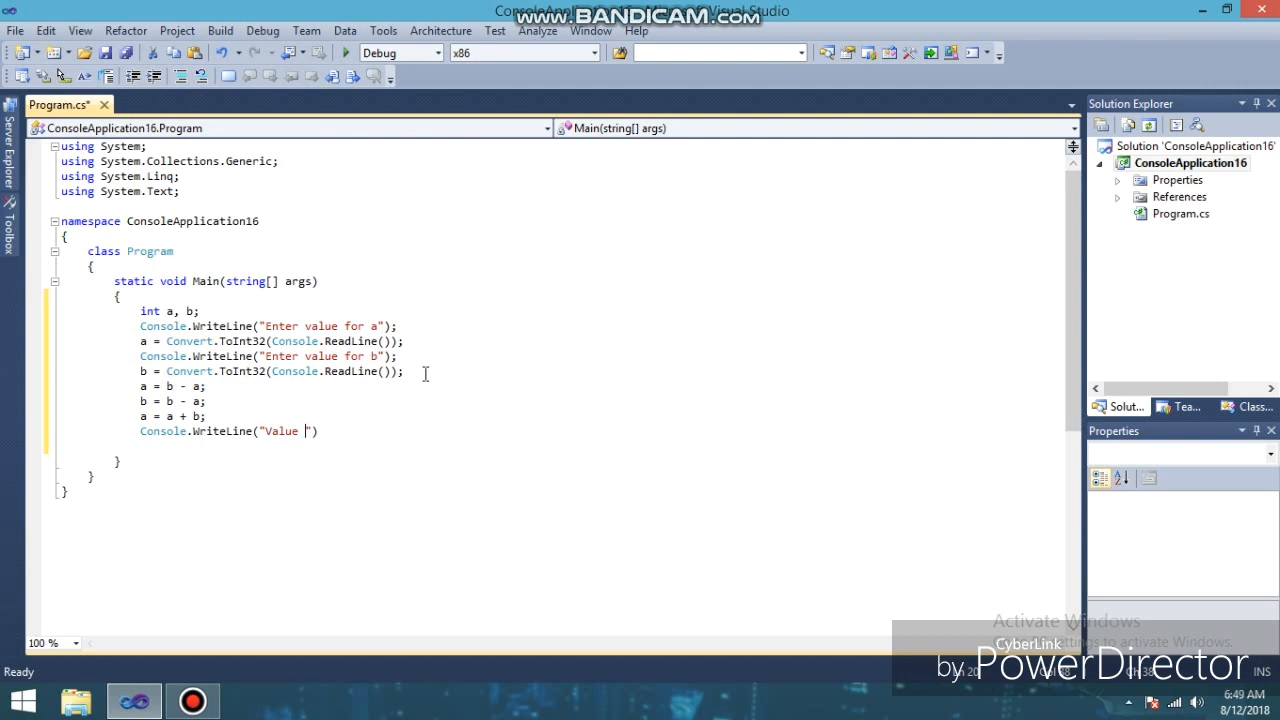
type("of")
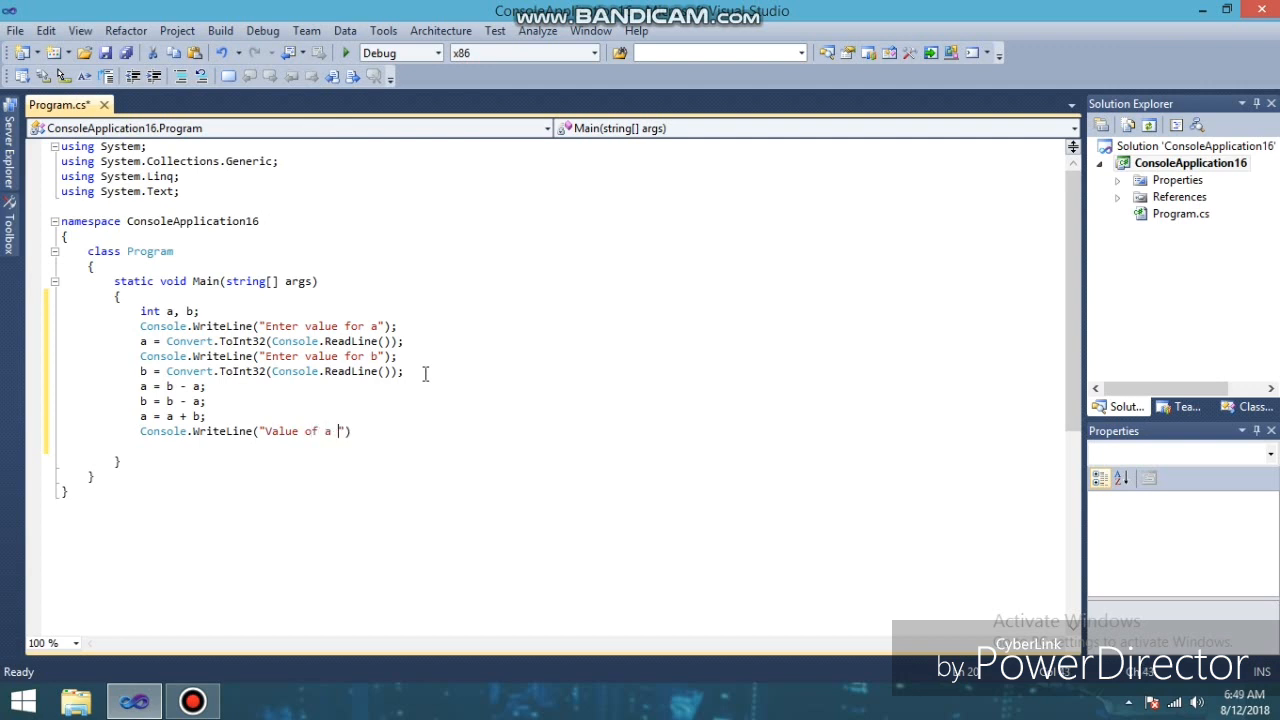
type("after")
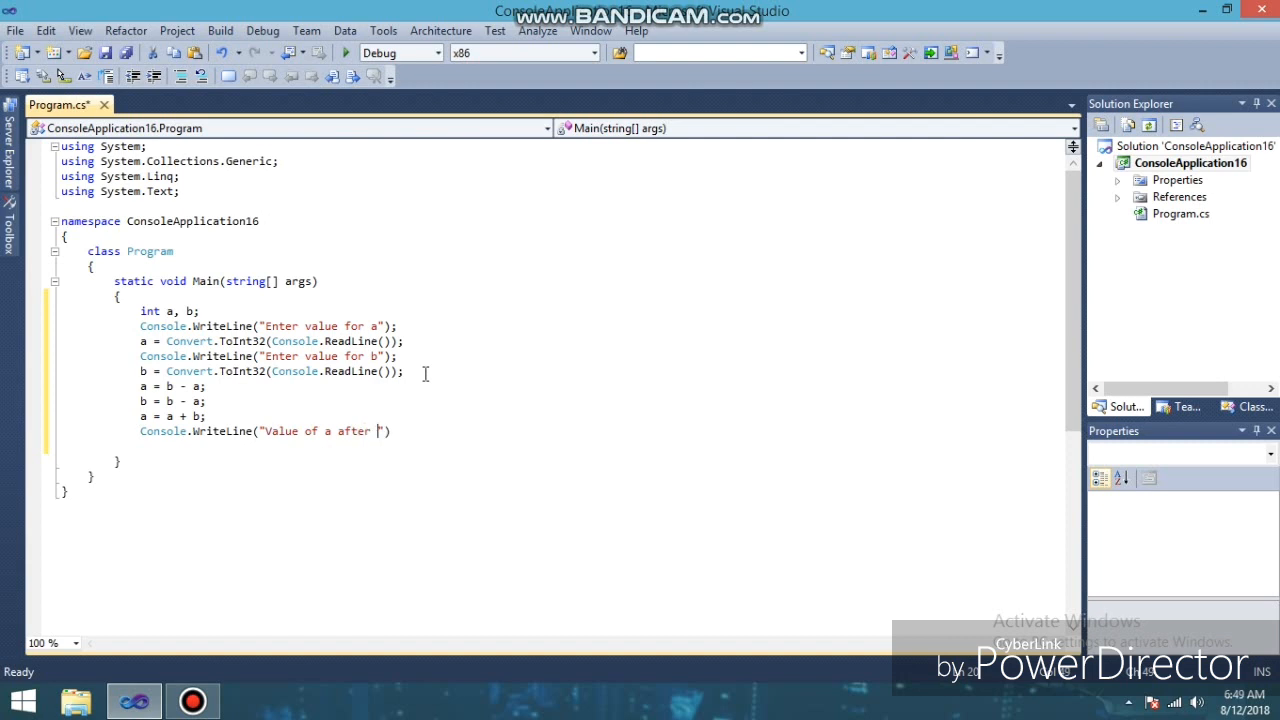
type("swa")
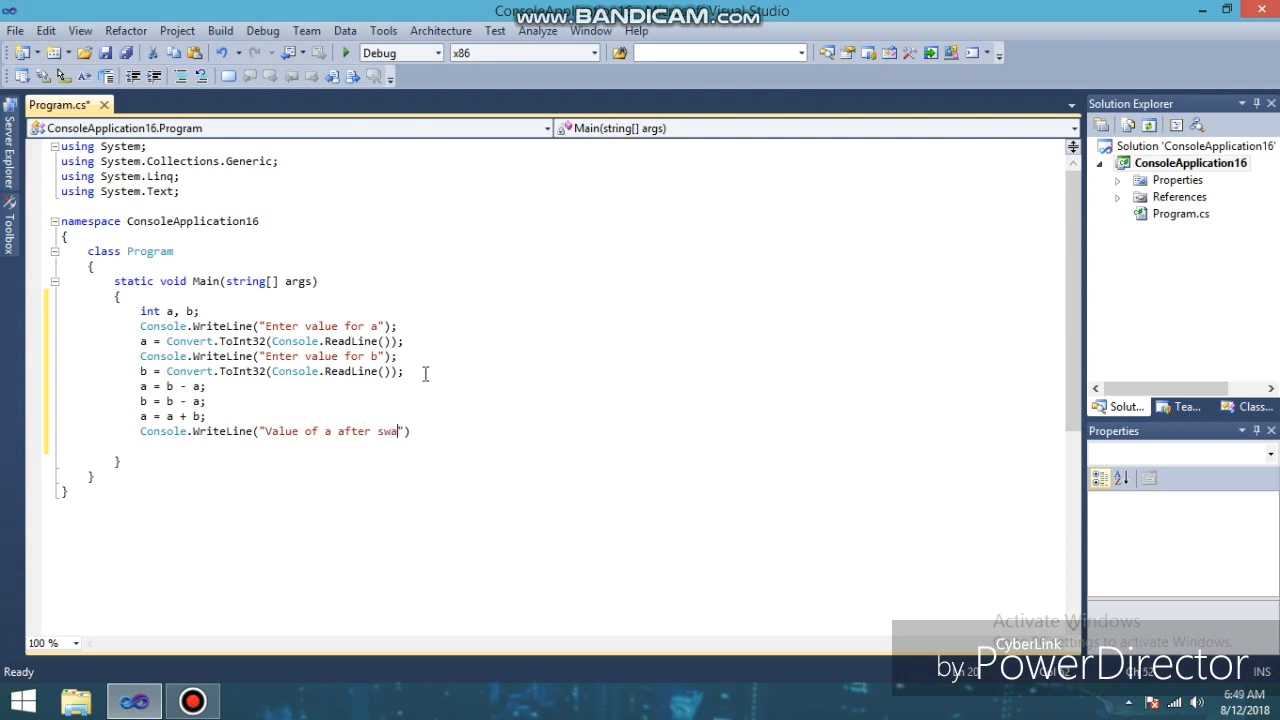
type("pping")
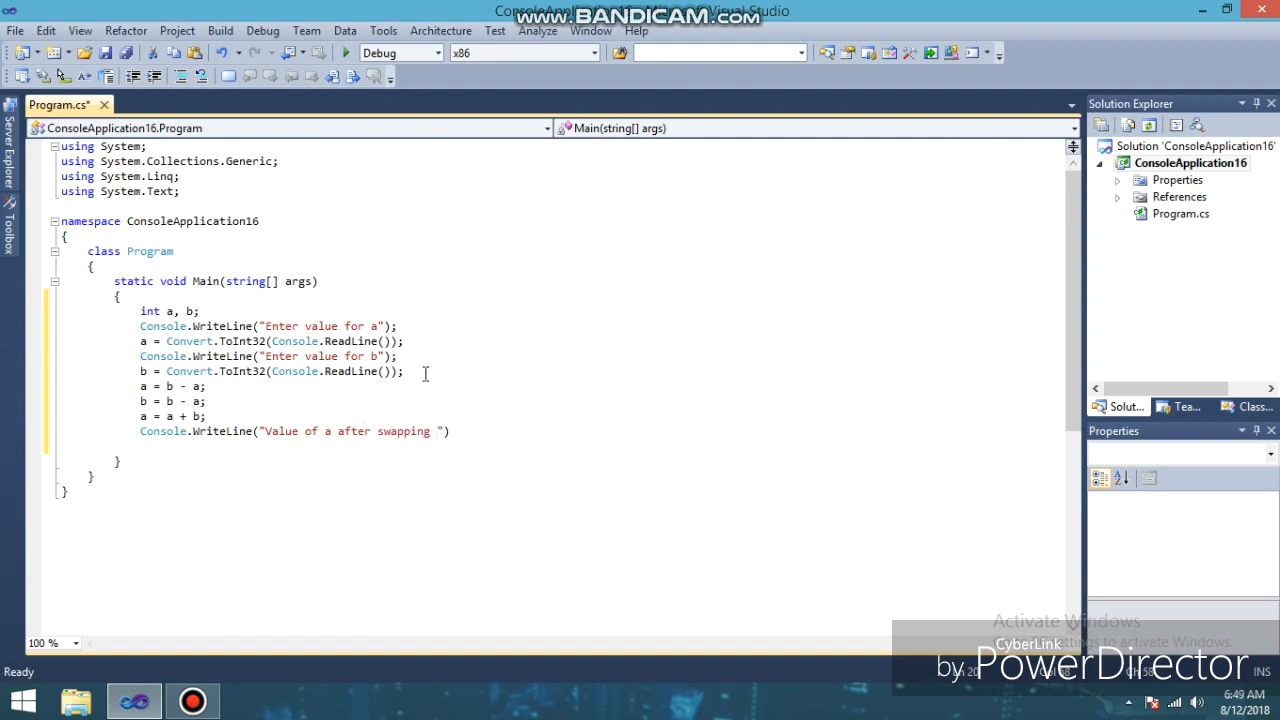
type("is")
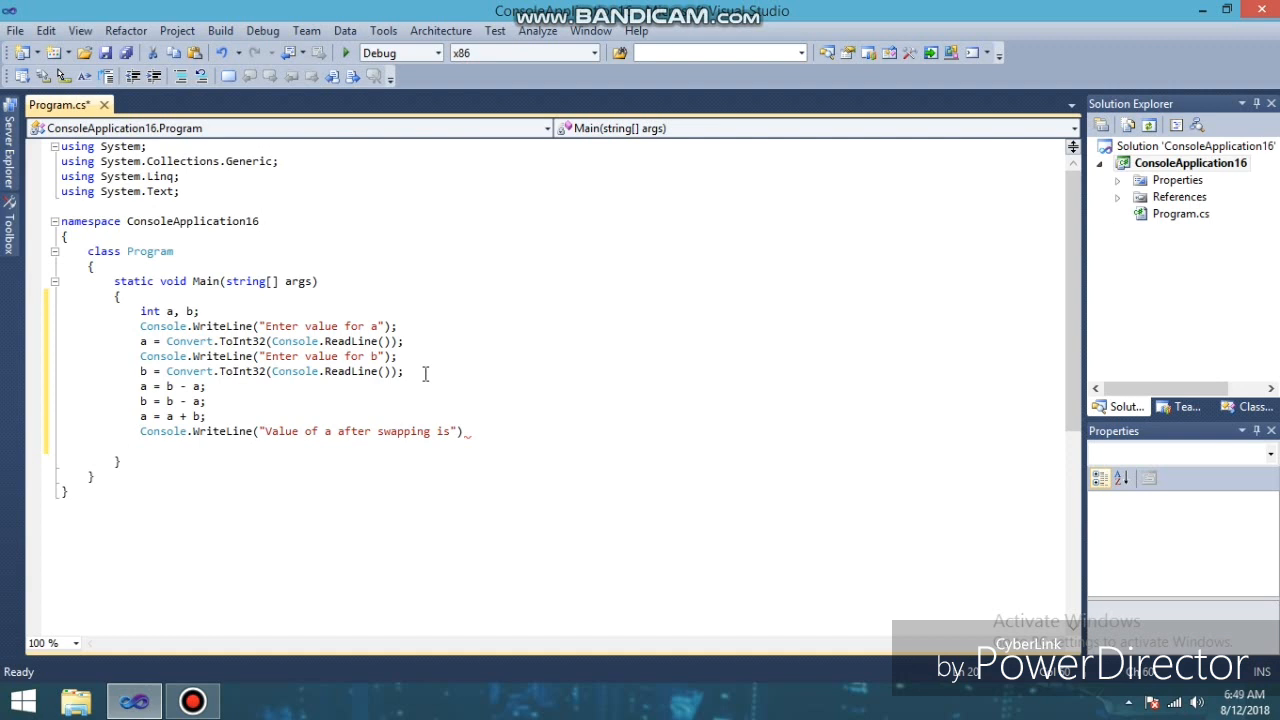
type("=")
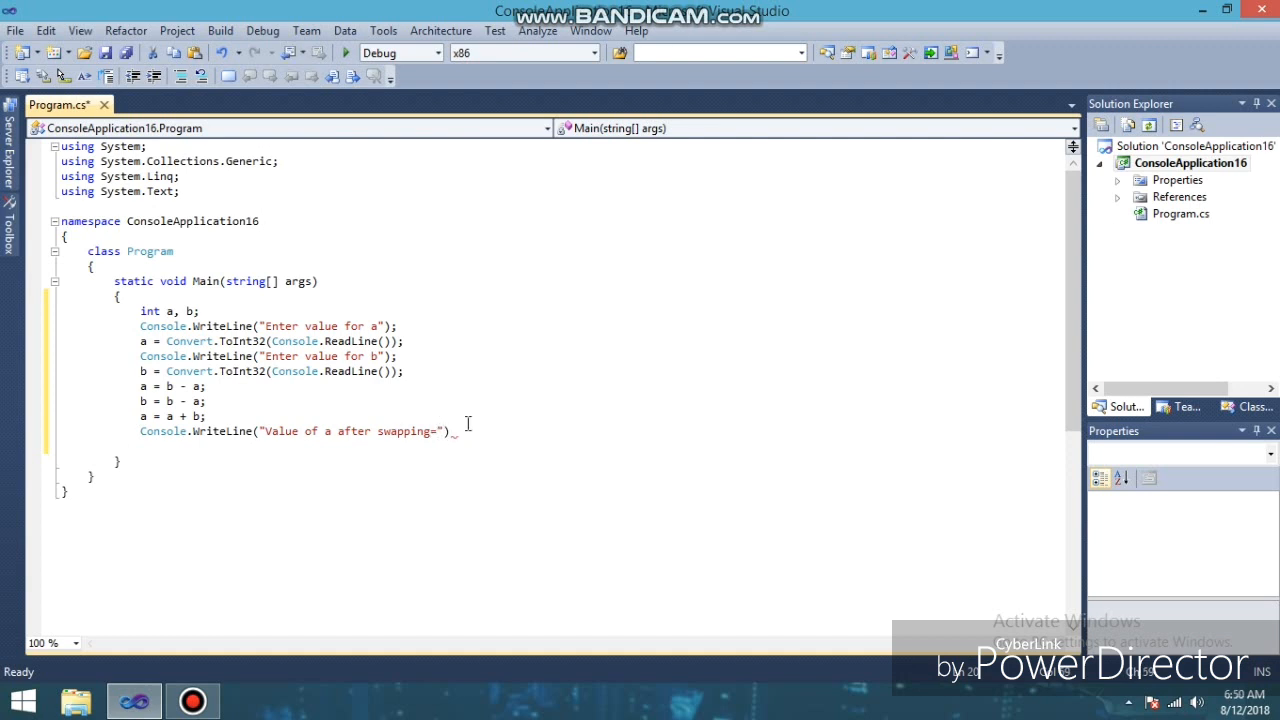
type("+a")
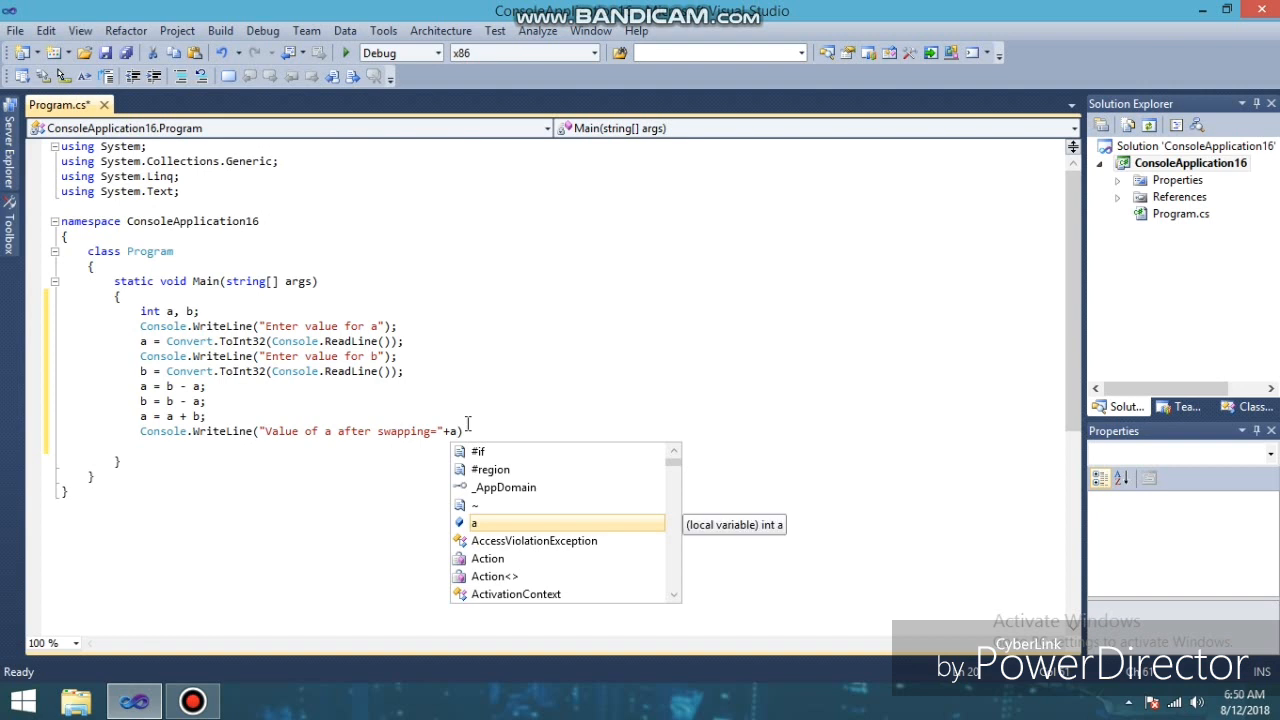
key("Escape")
type(";")
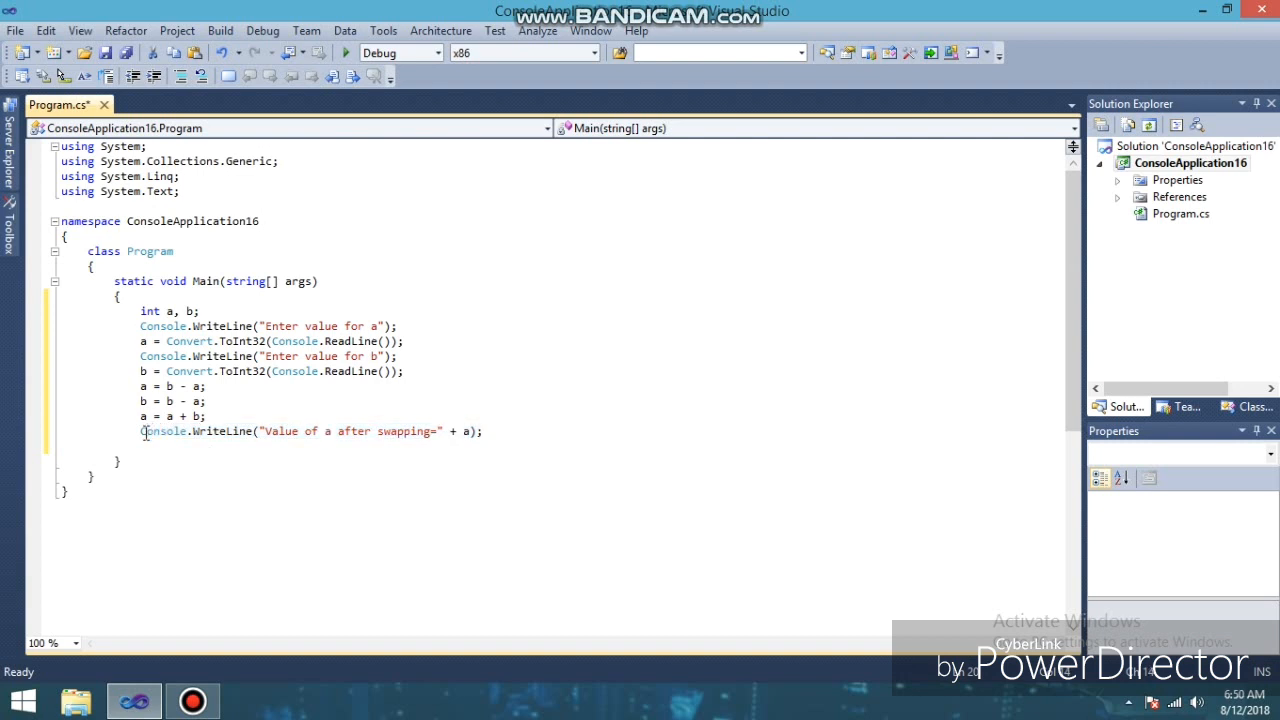
Duplicate the print line and change it to show "Value of b after swapping=" + b.
triple_click(300, 432)
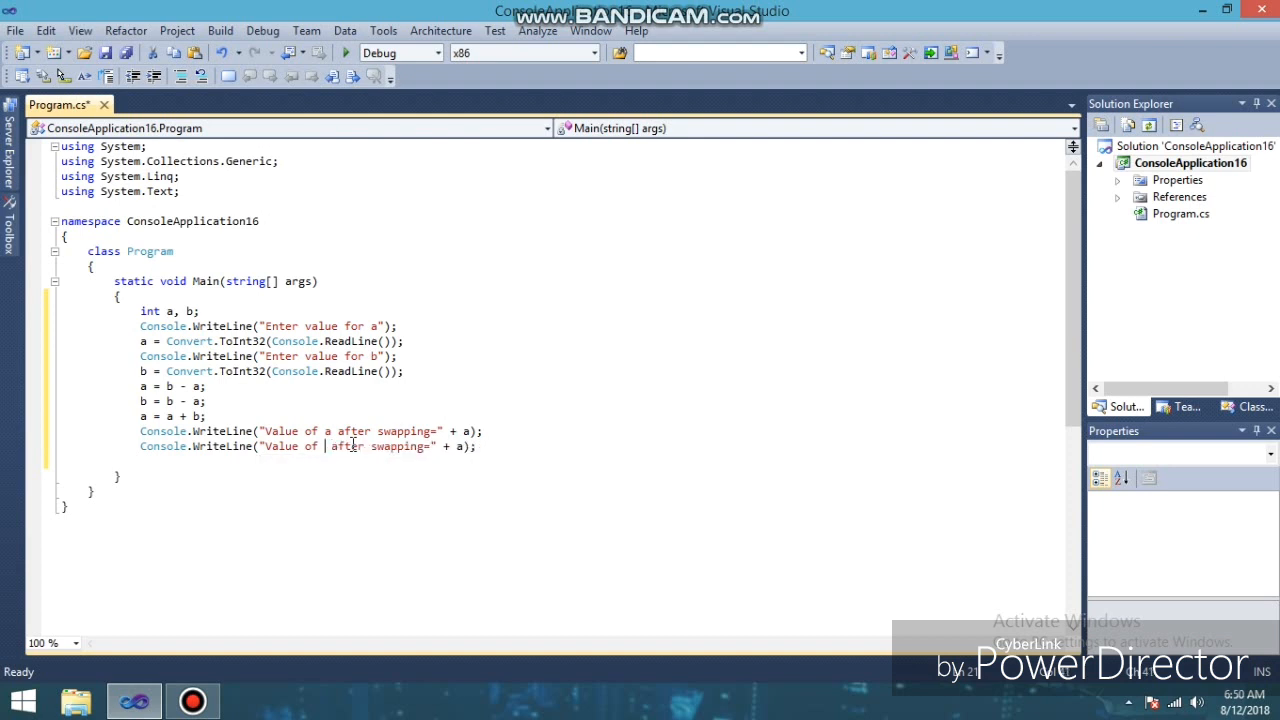
type("b")
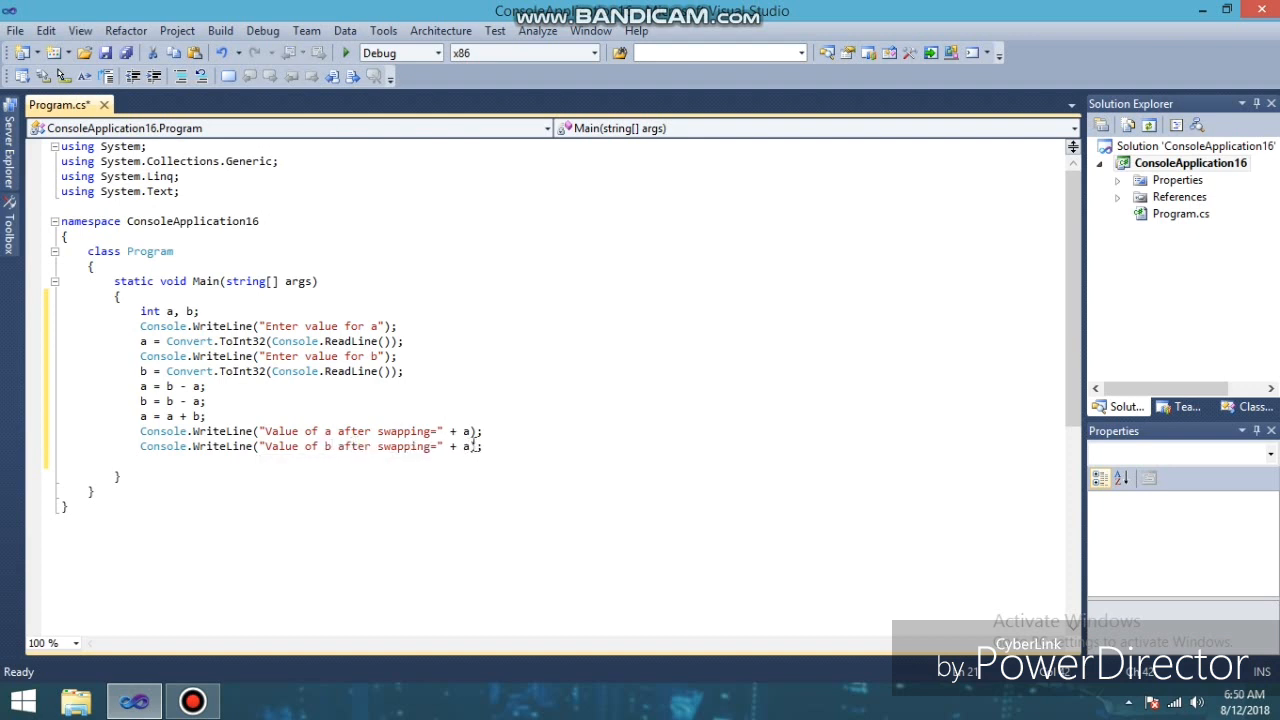
type("b")
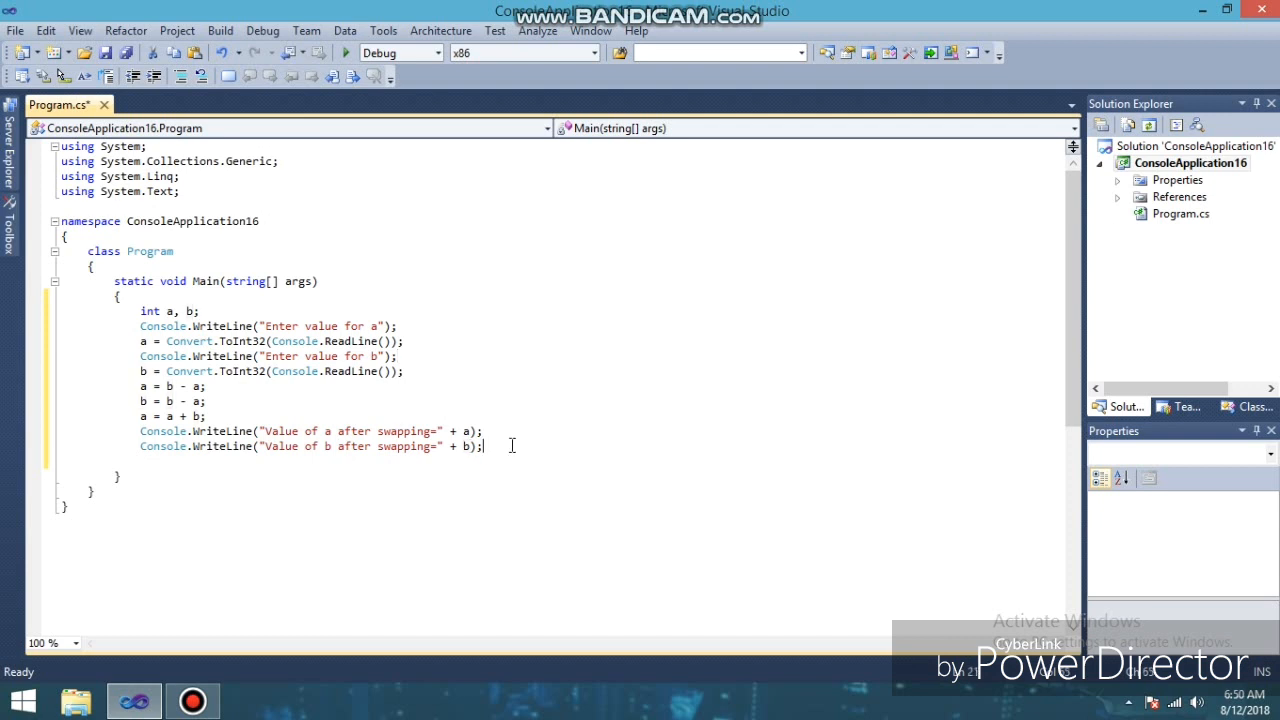
End Main with Console.ReadKey(); so the program waits for a key press.
type("c")
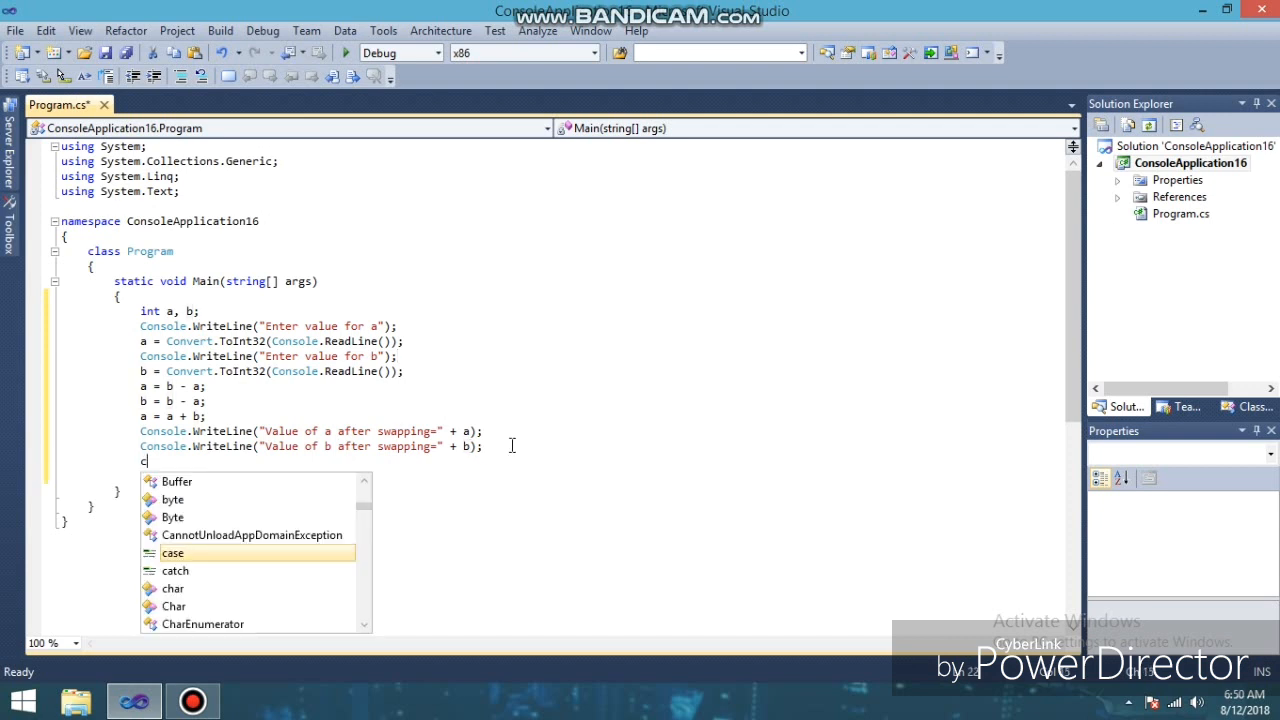
type("onsole")
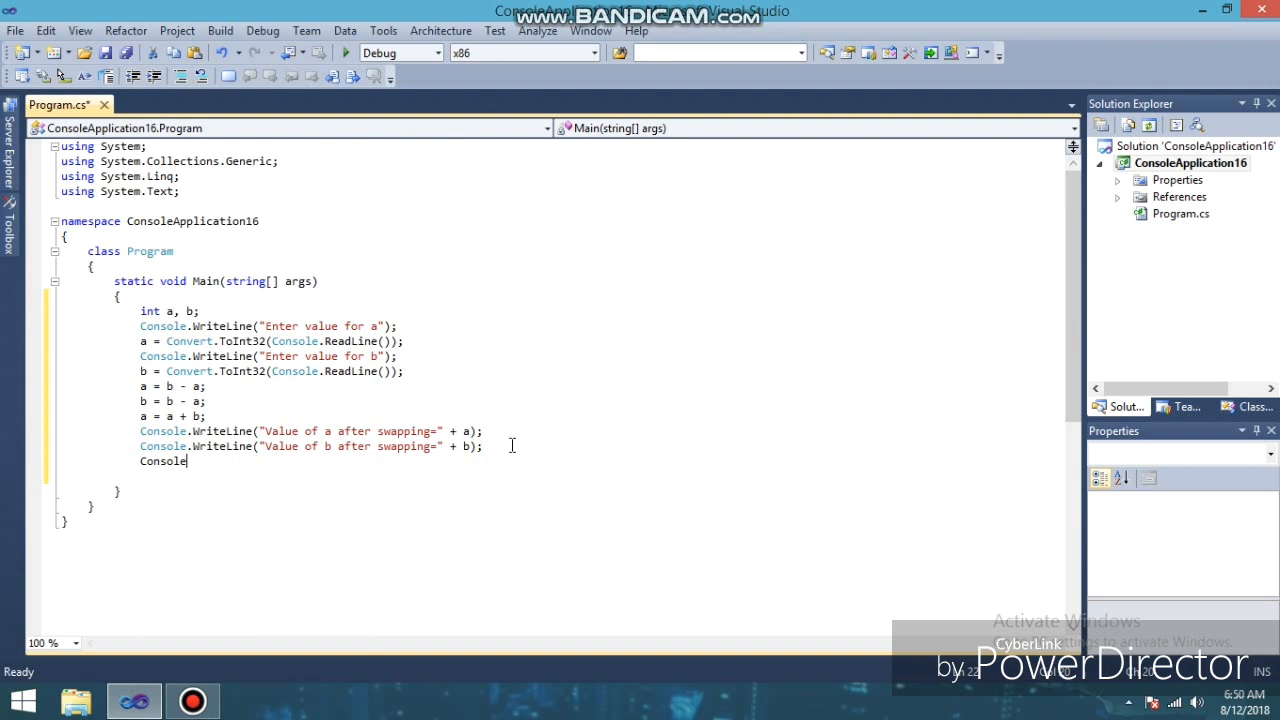
type(".r")
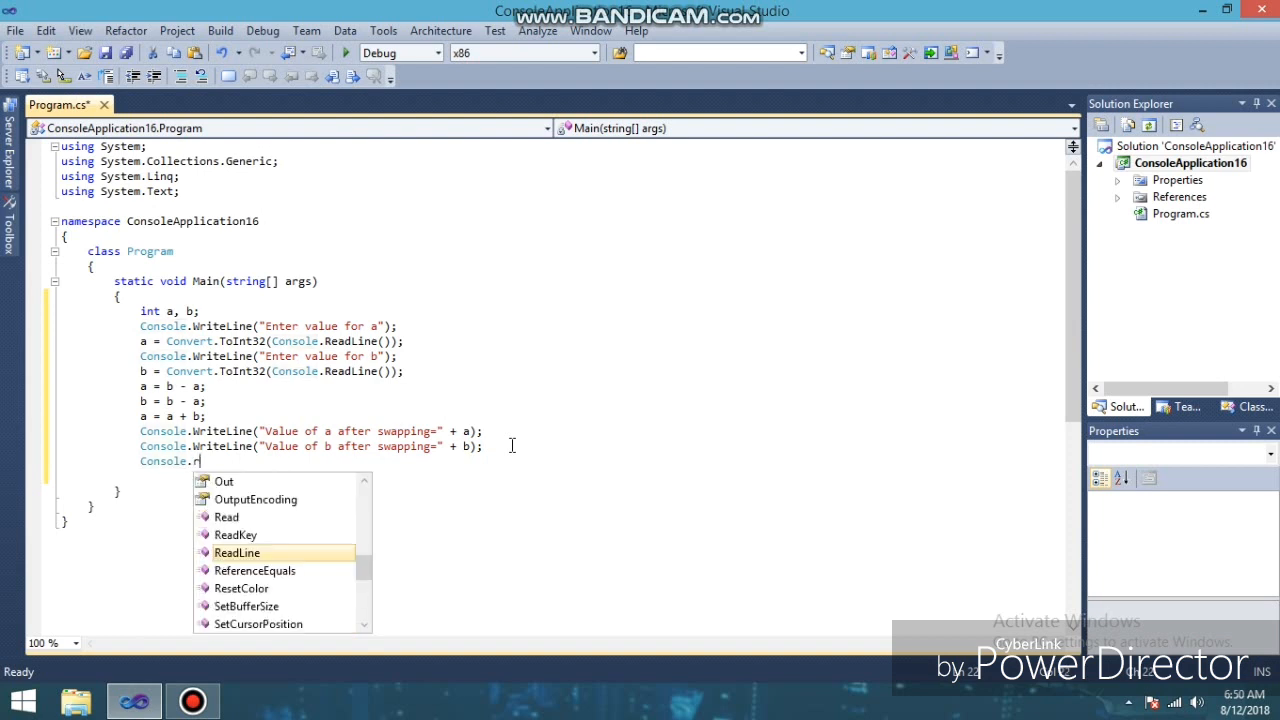
type("eadKey")
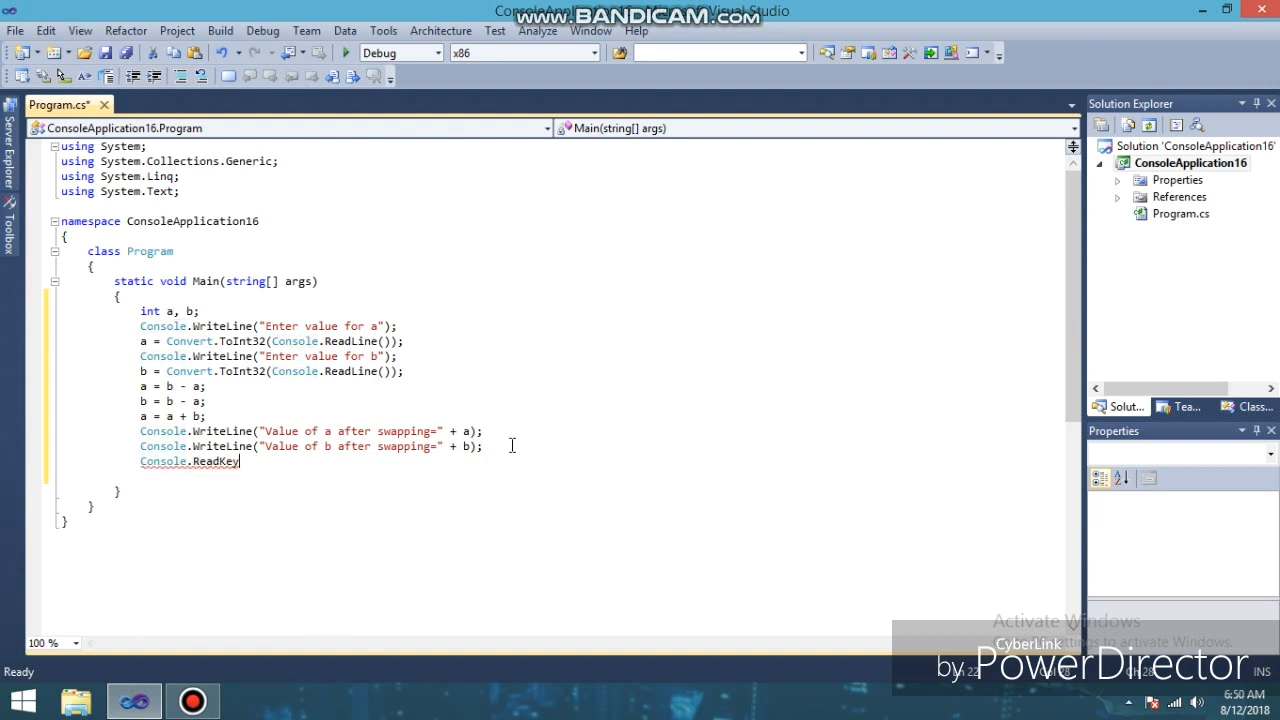
type("();")
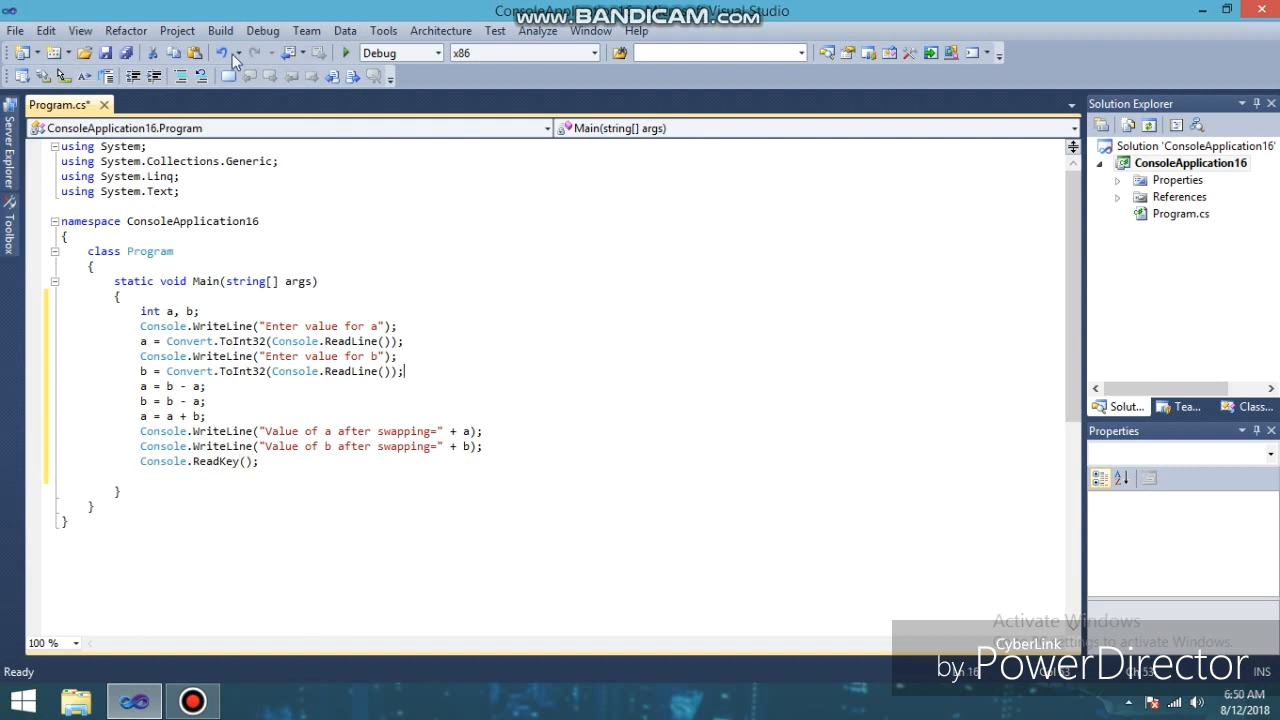
mouse_move(344, 52)
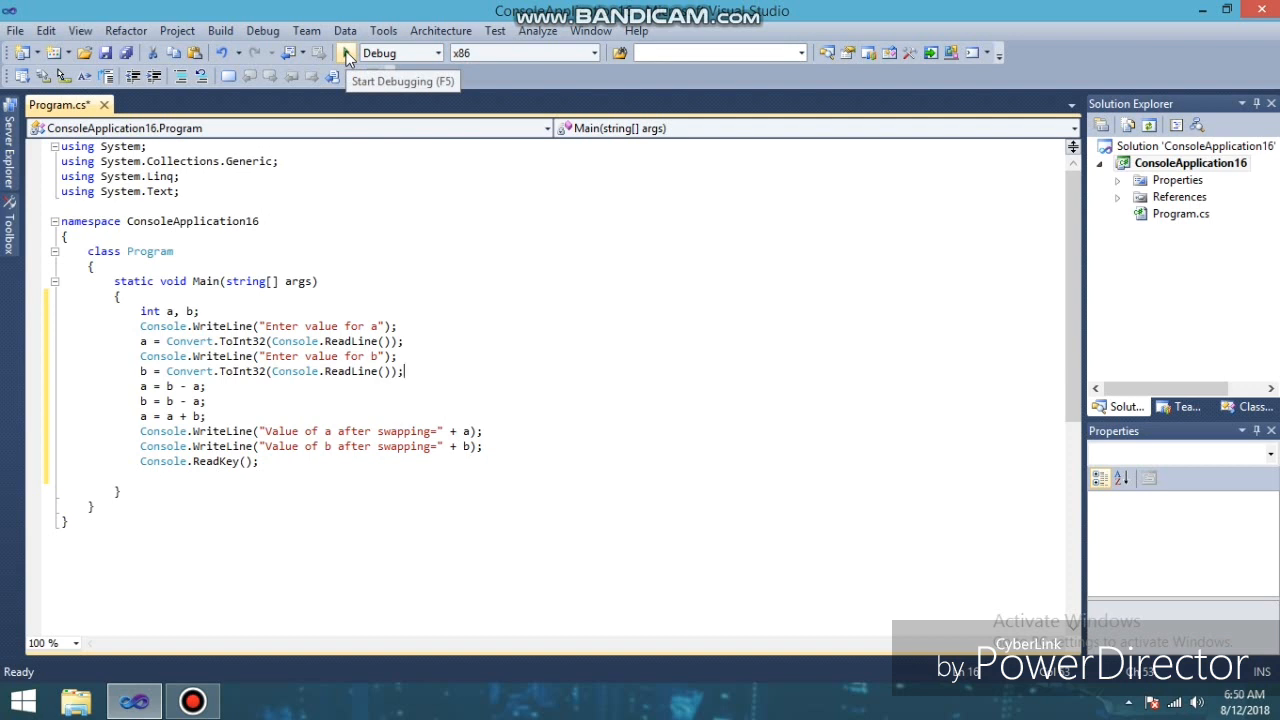
Start debugging the program so the console prompts "Enter value for a".
left_click(344, 52)
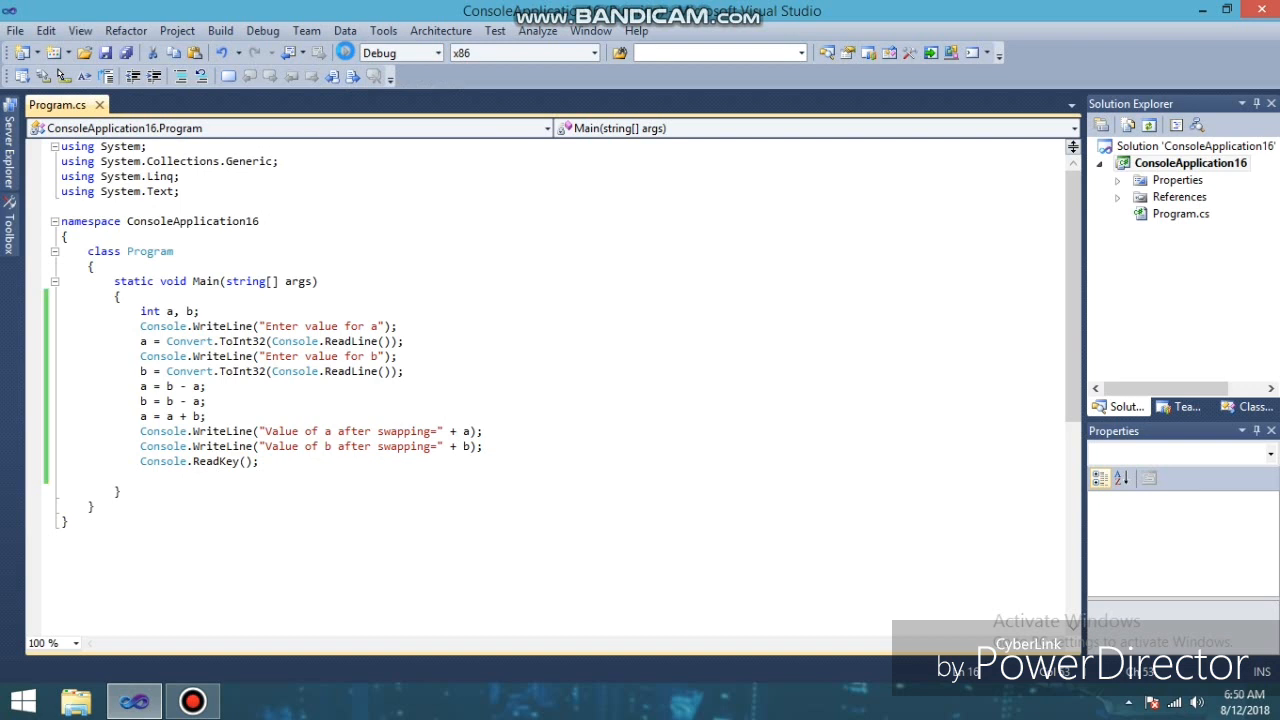
left_click(344, 52)
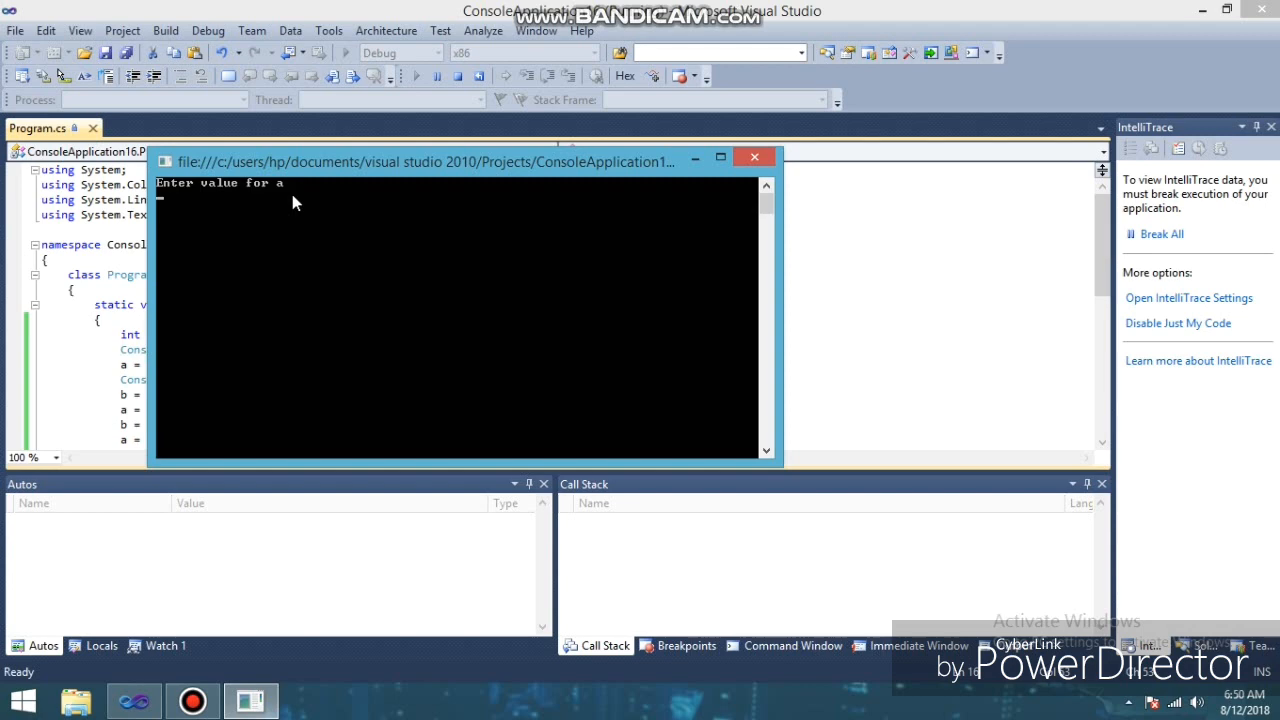
Enter 5 for a and 9 for b so the console reports a=9 and b=5 after swapping.
type("5")
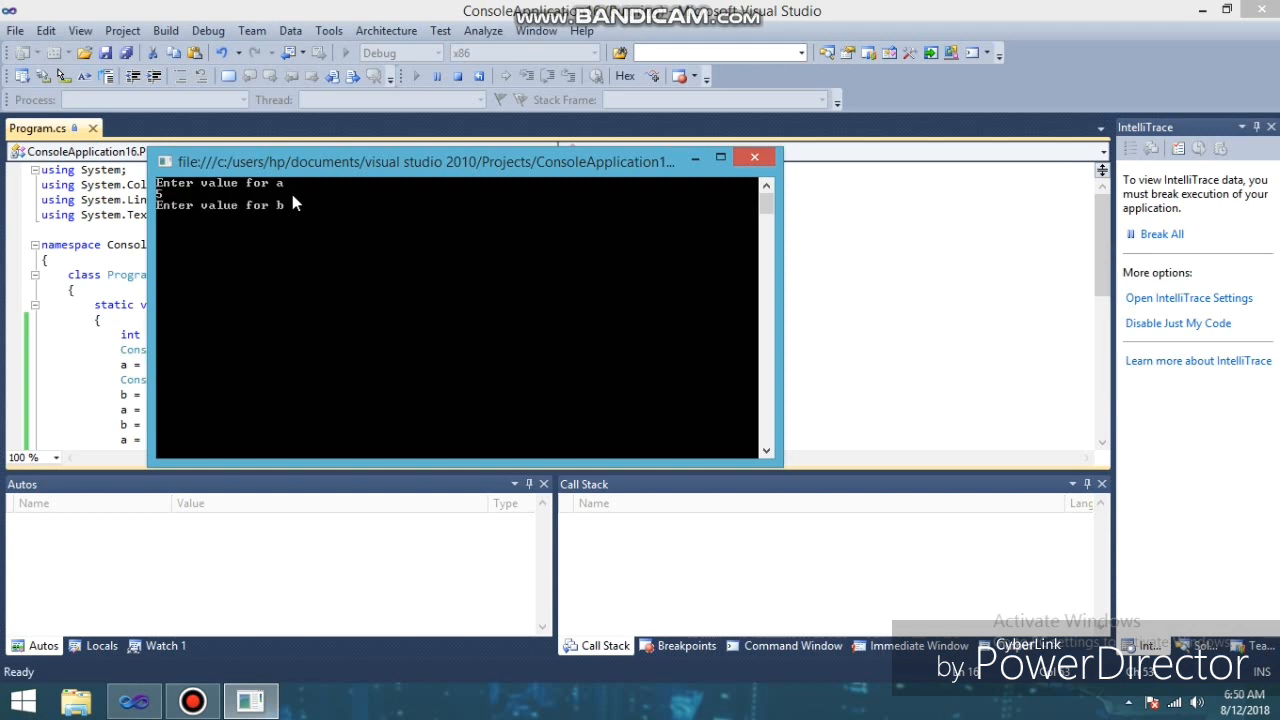
type("9")
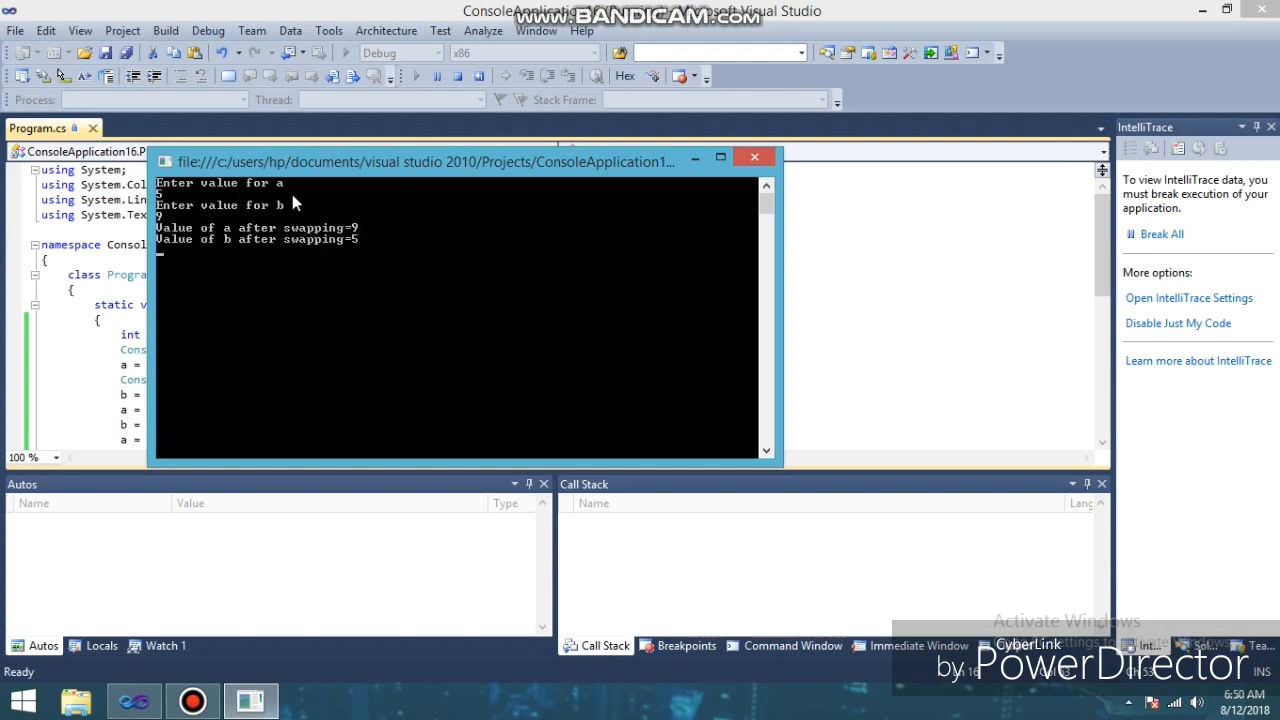
mouse_move(268, 198)
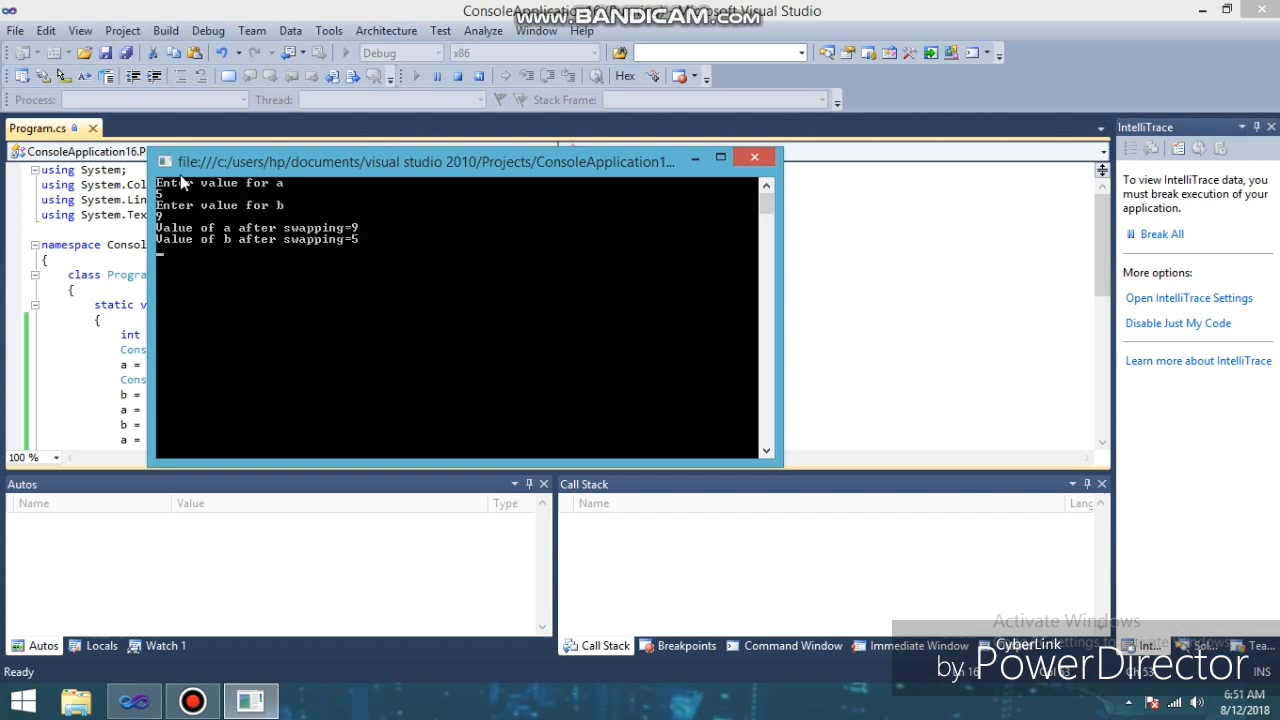
mouse_move(368, 246)
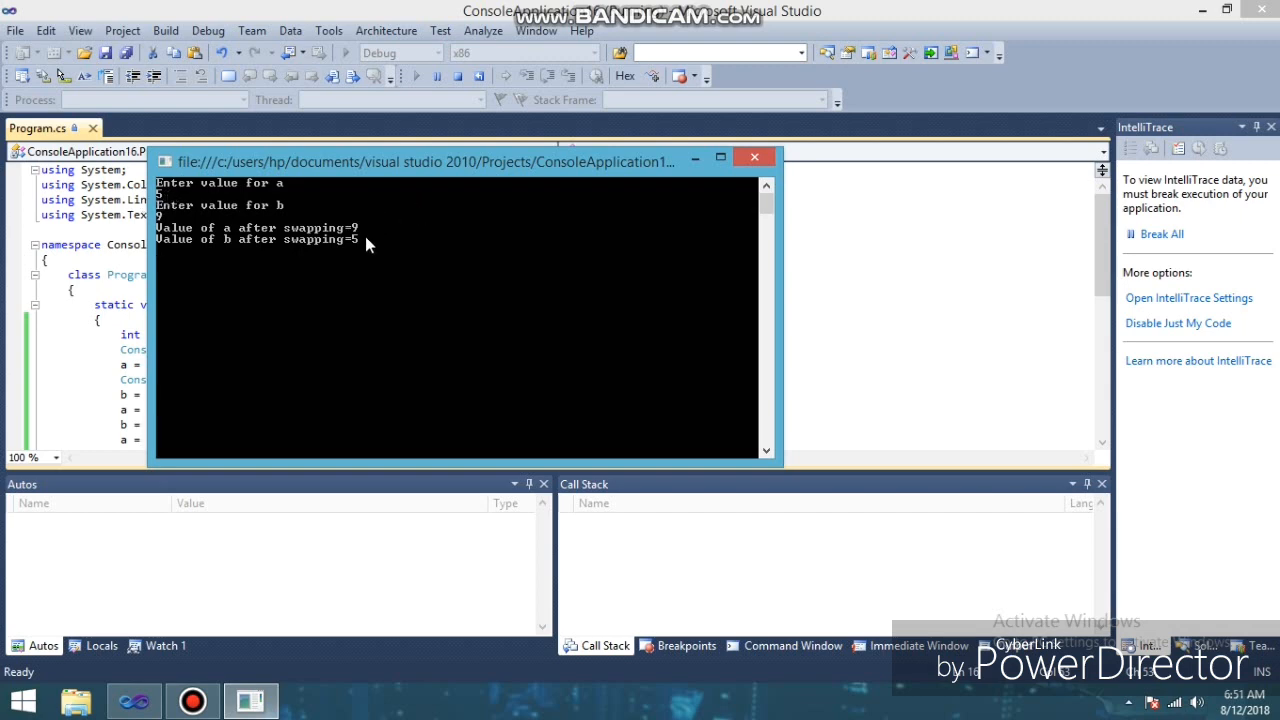
mouse_move(238, 210)
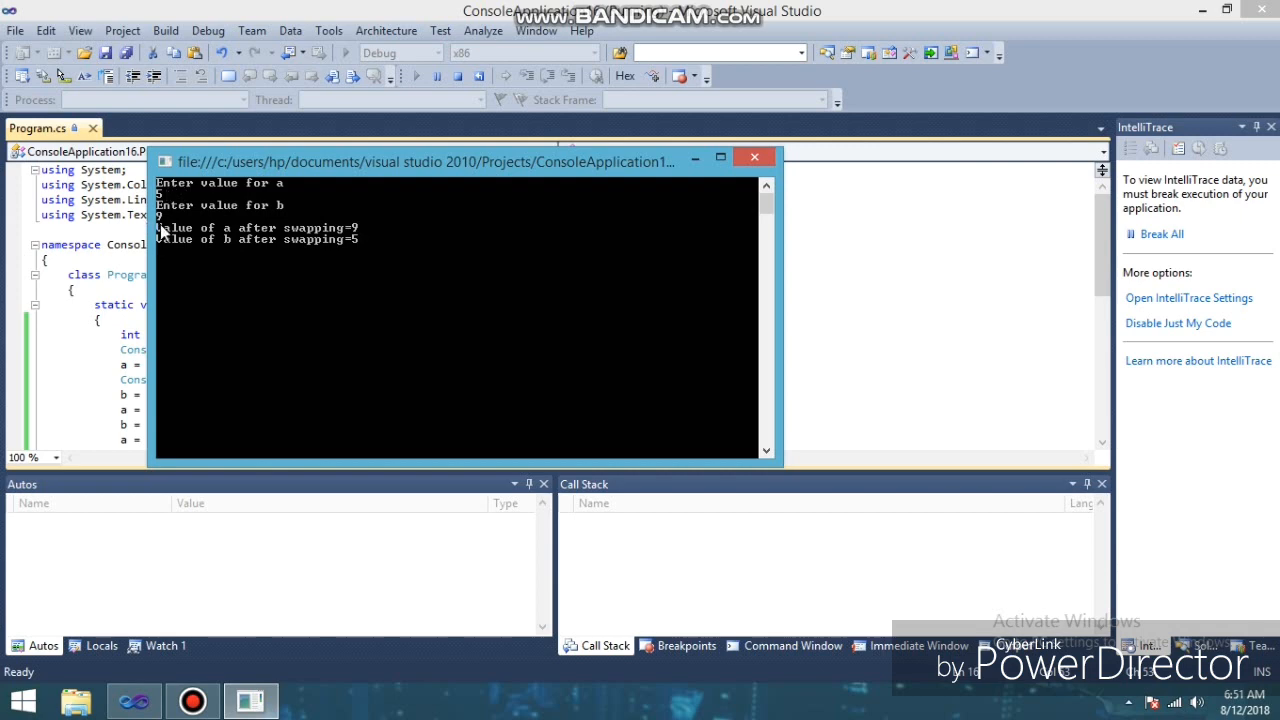
mouse_move(370, 204)
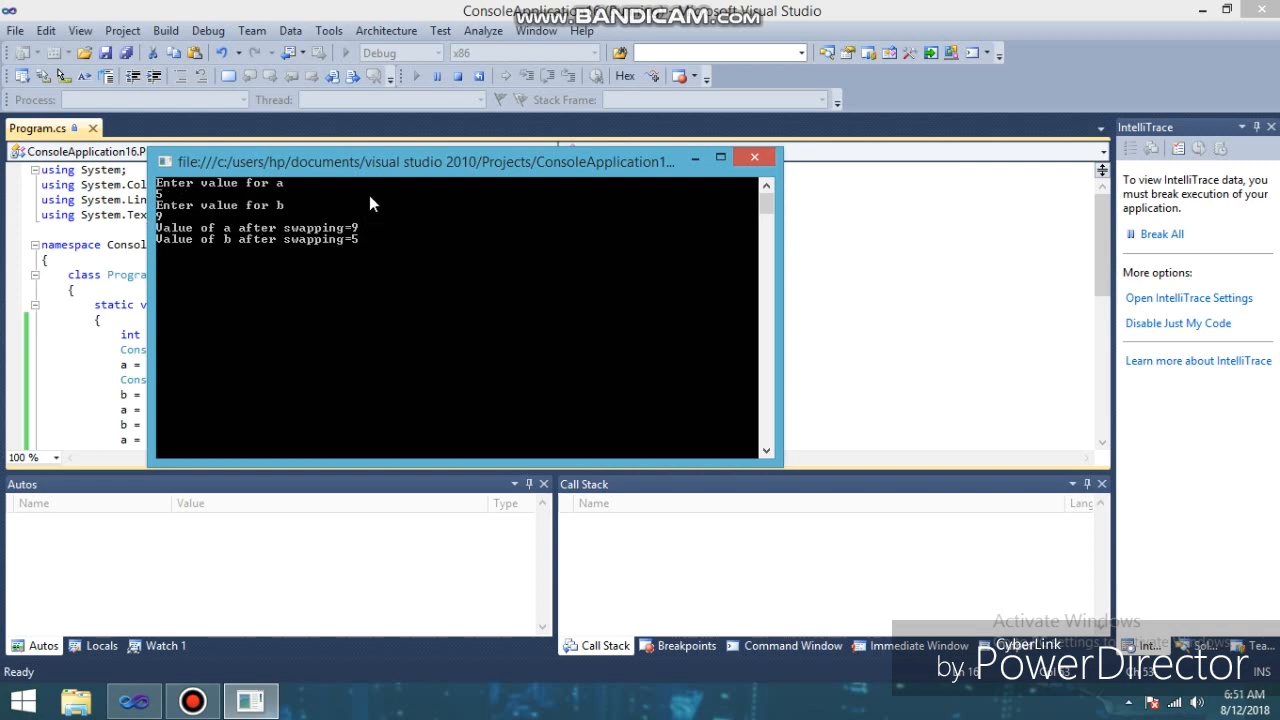
mouse_move(714, 198)
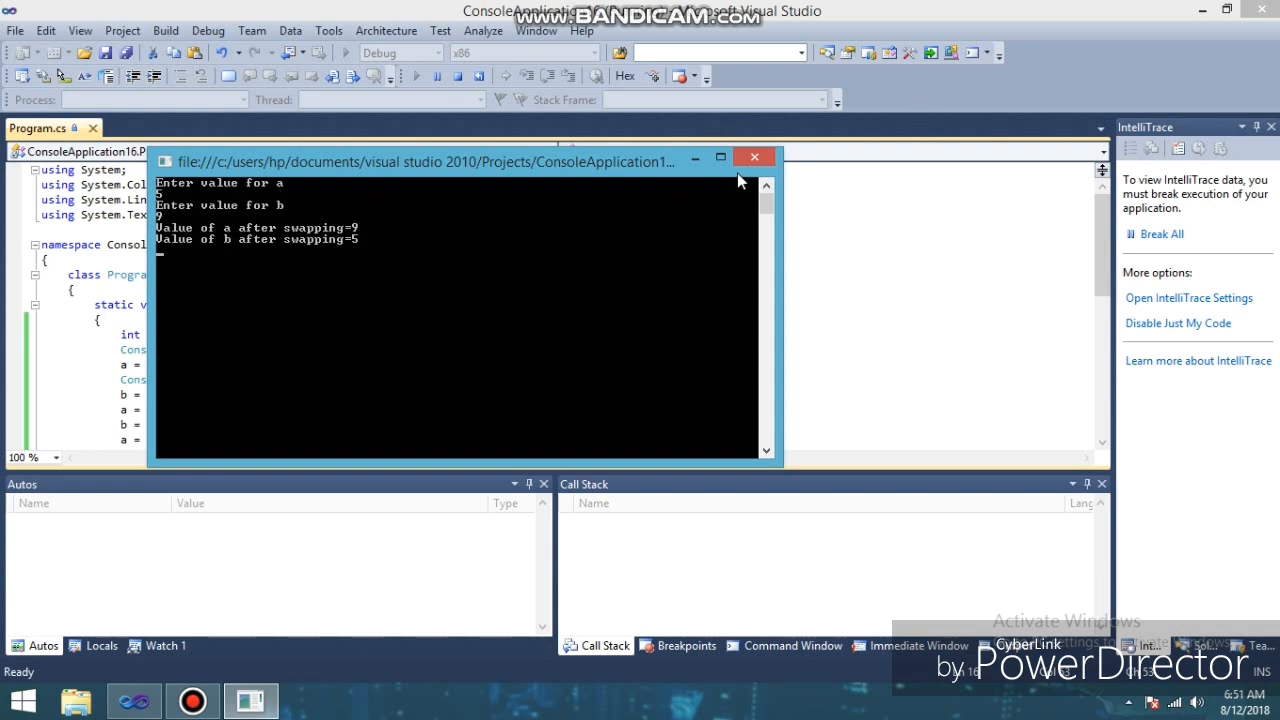
mouse_move(248, 288)
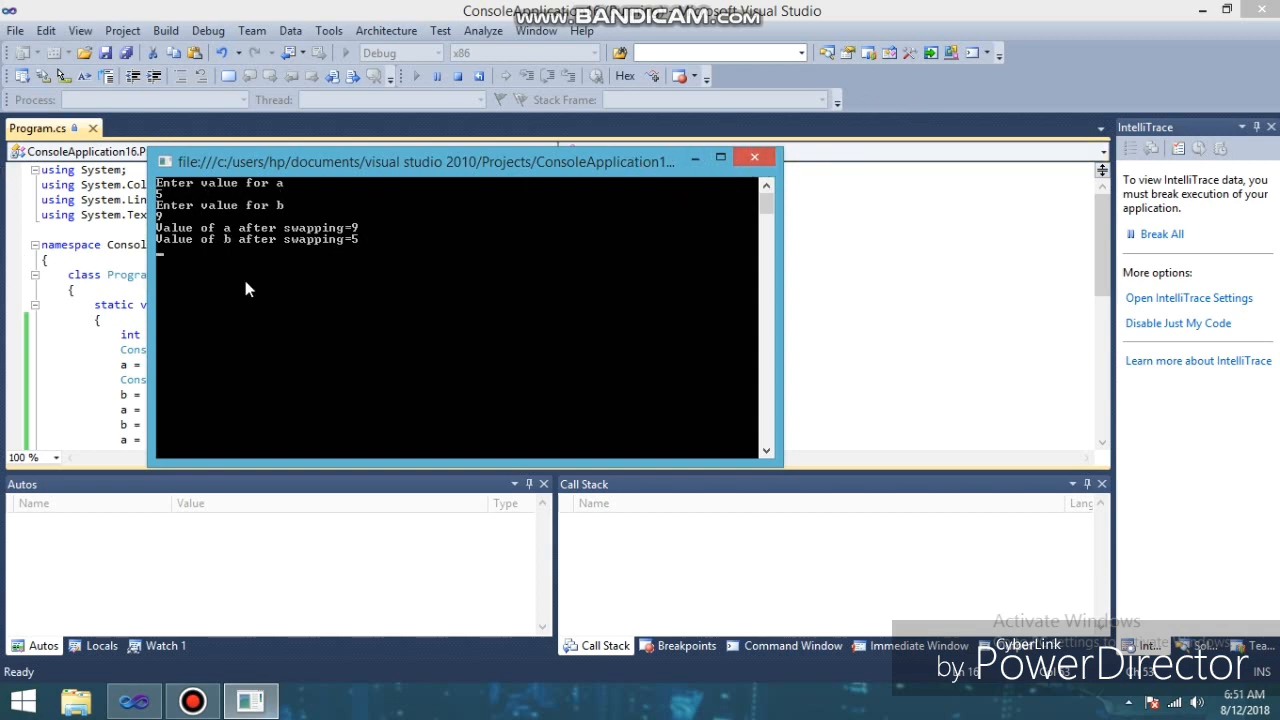
mouse_move(740, 216)
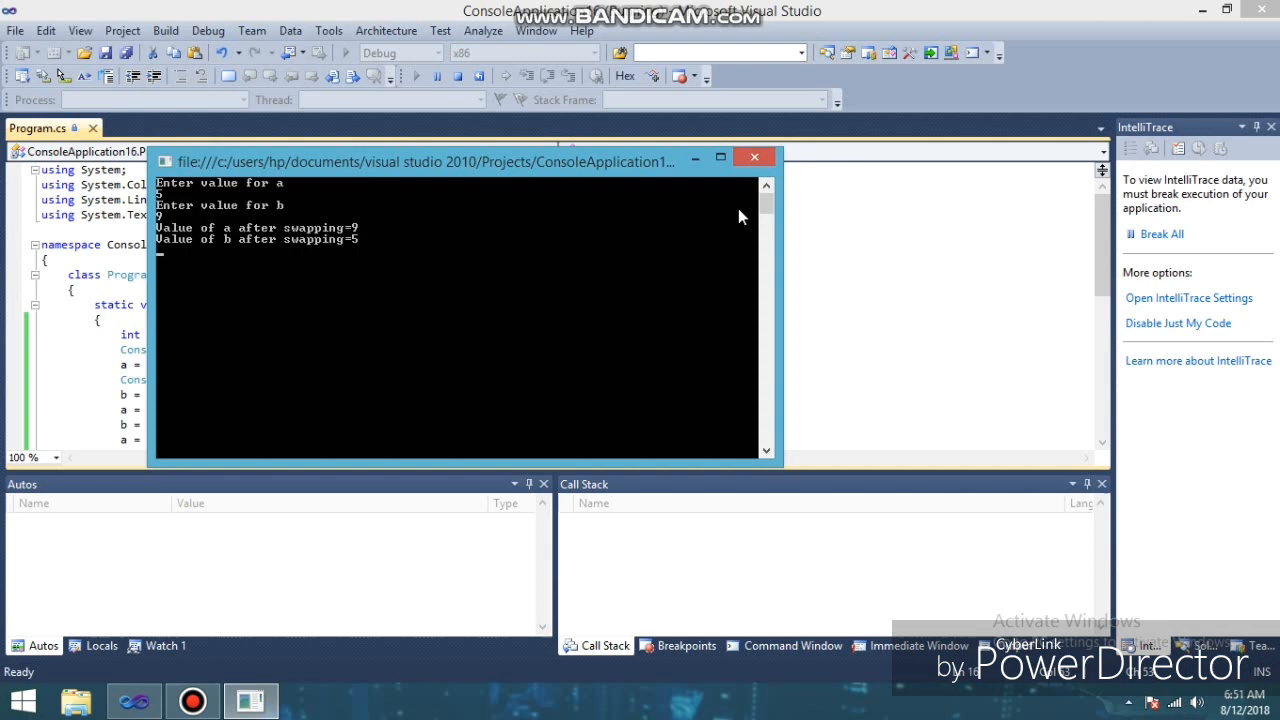